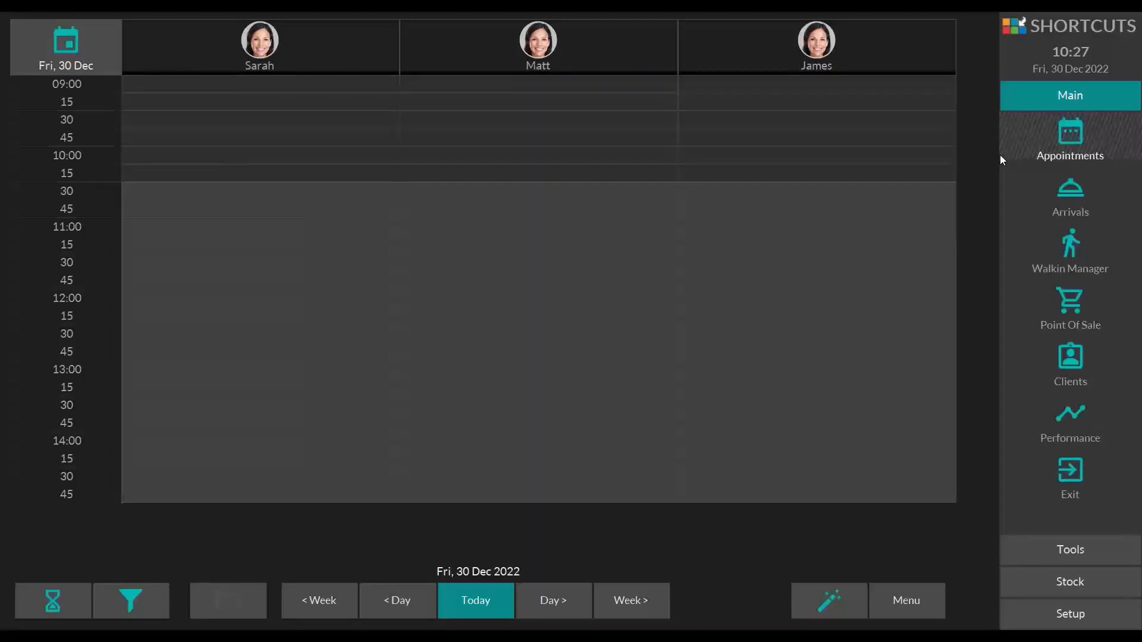
{"action": "mouse_move", "coordinate": [1003, 134]}
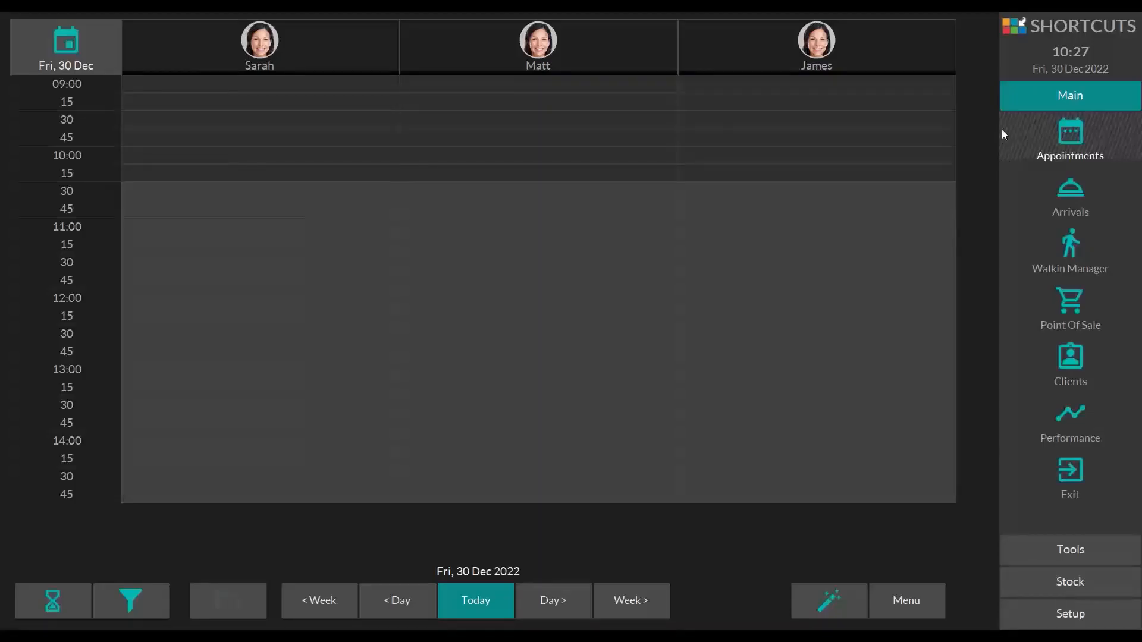
{"action": "mouse_move", "coordinate": [969, 58]}
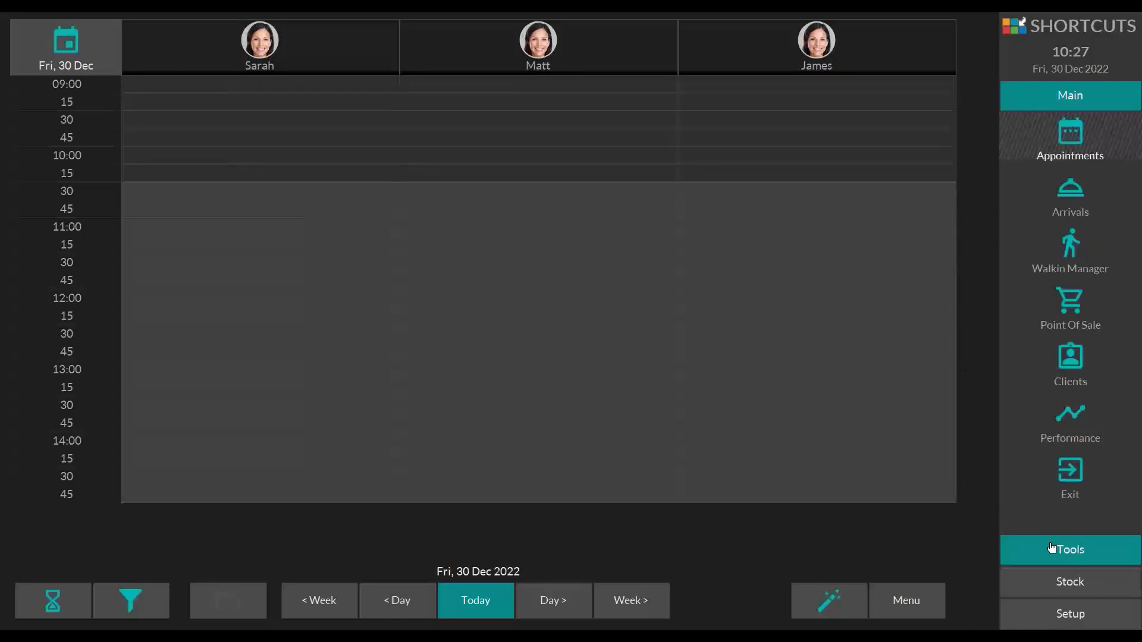
Show the Tools panel listing Reports, Backup, Marketing and Schedule.
{"action": "left_click", "coordinate": [1070, 549]}
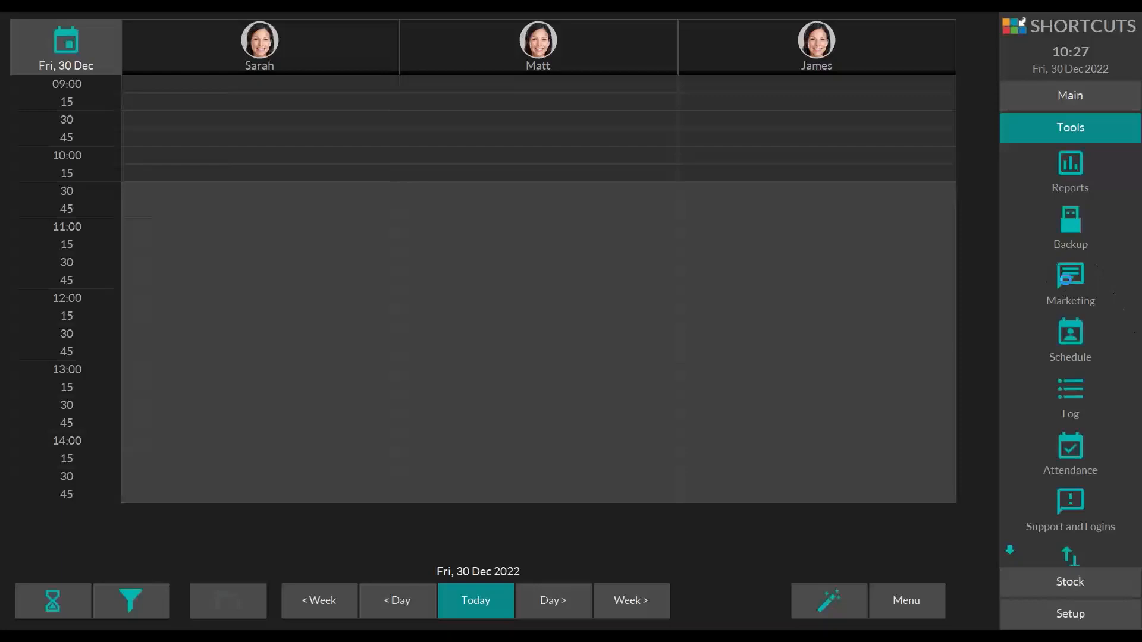
Open the Marketing client targeting screen from Tools.
{"action": "left_click", "coordinate": [1069, 284]}
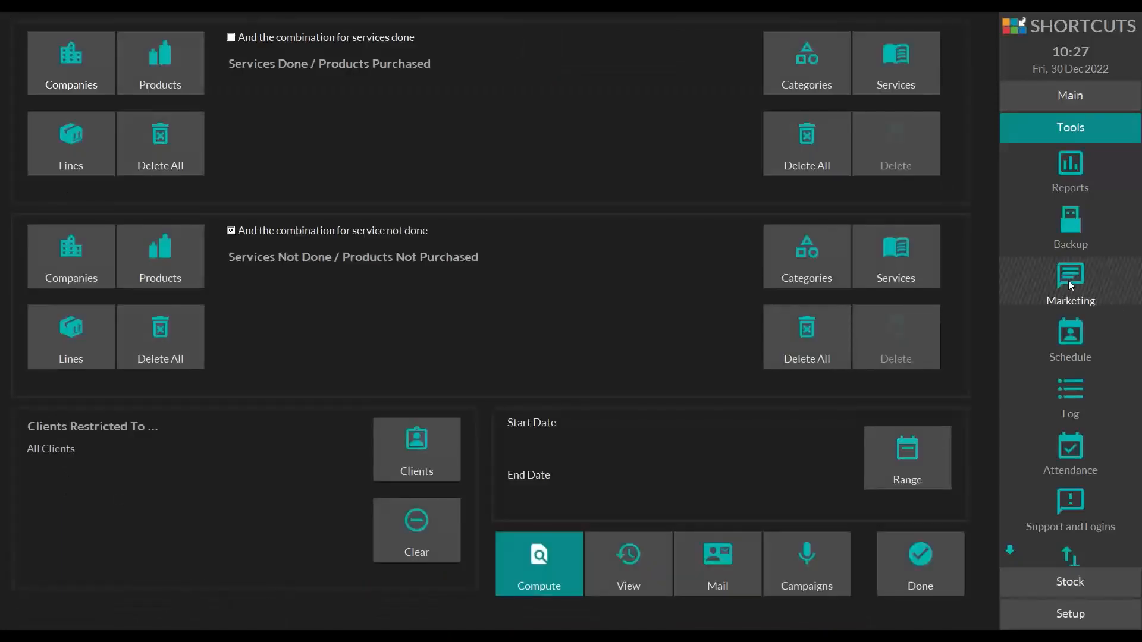
{"action": "mouse_move", "coordinate": [434, 55]}
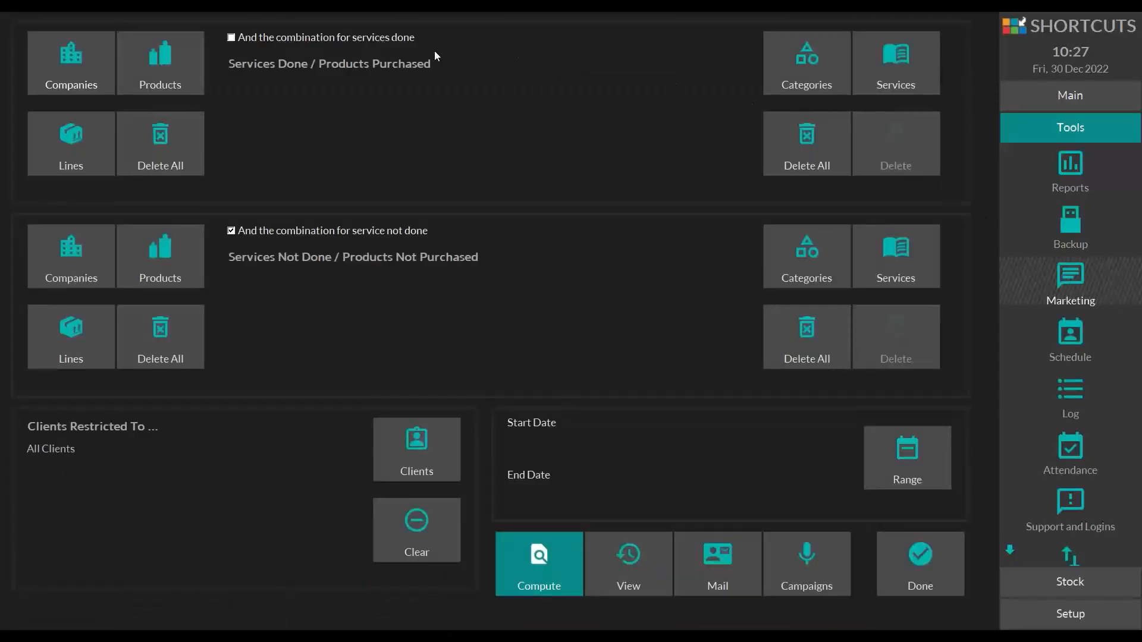
{"action": "mouse_move", "coordinate": [295, 66]}
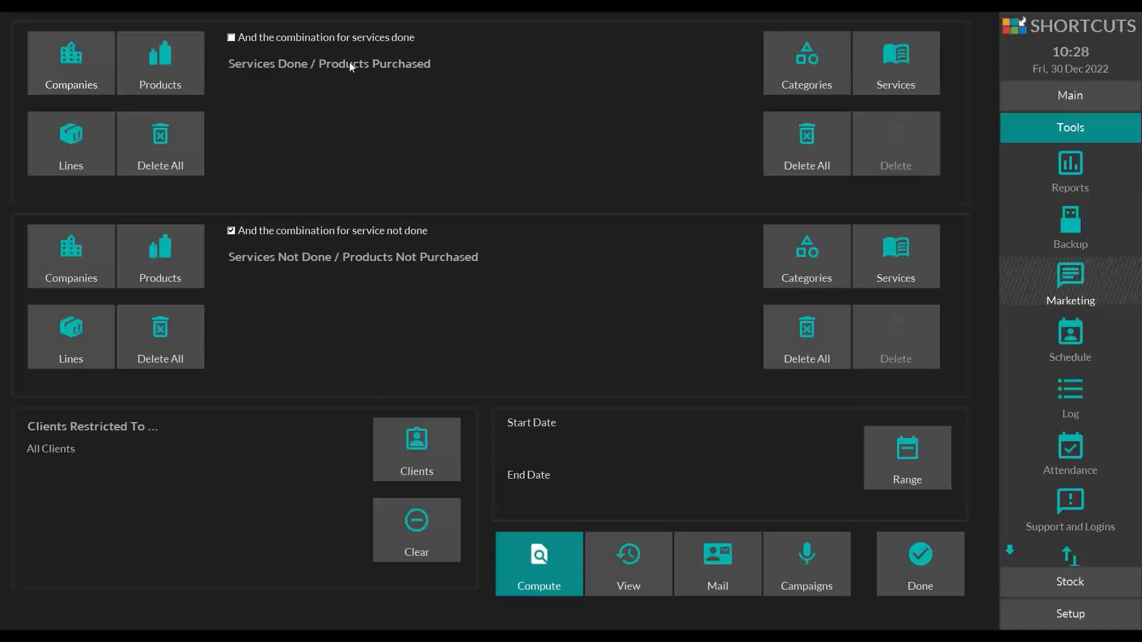
{"action": "mouse_move", "coordinate": [266, 89]}
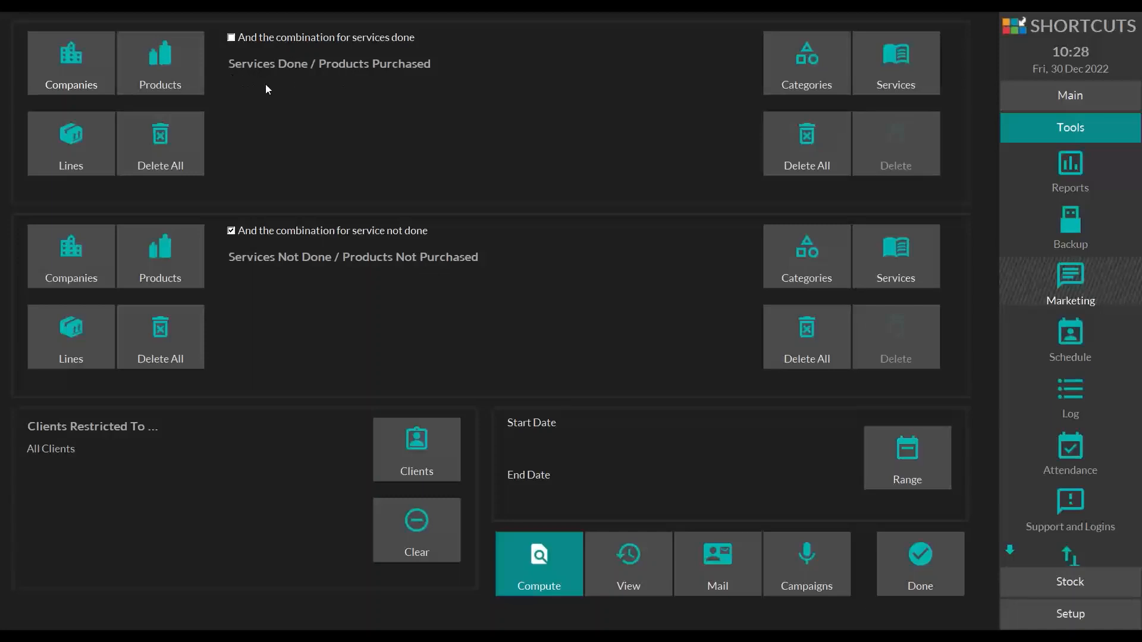
{"action": "mouse_move", "coordinate": [358, 82]}
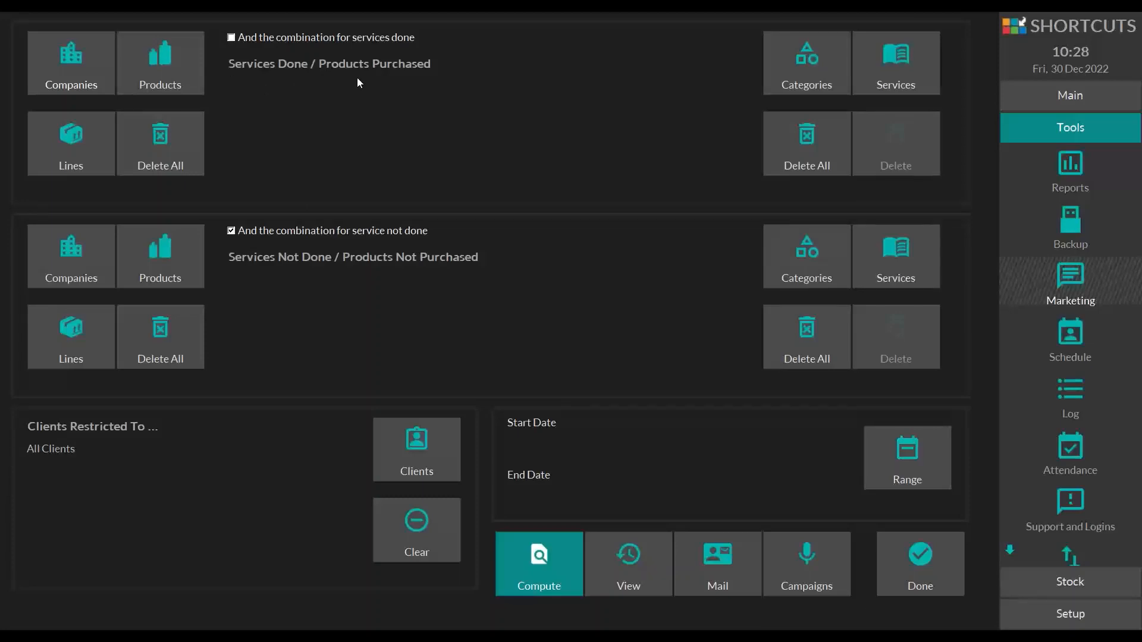
{"action": "mouse_move", "coordinate": [387, 126]}
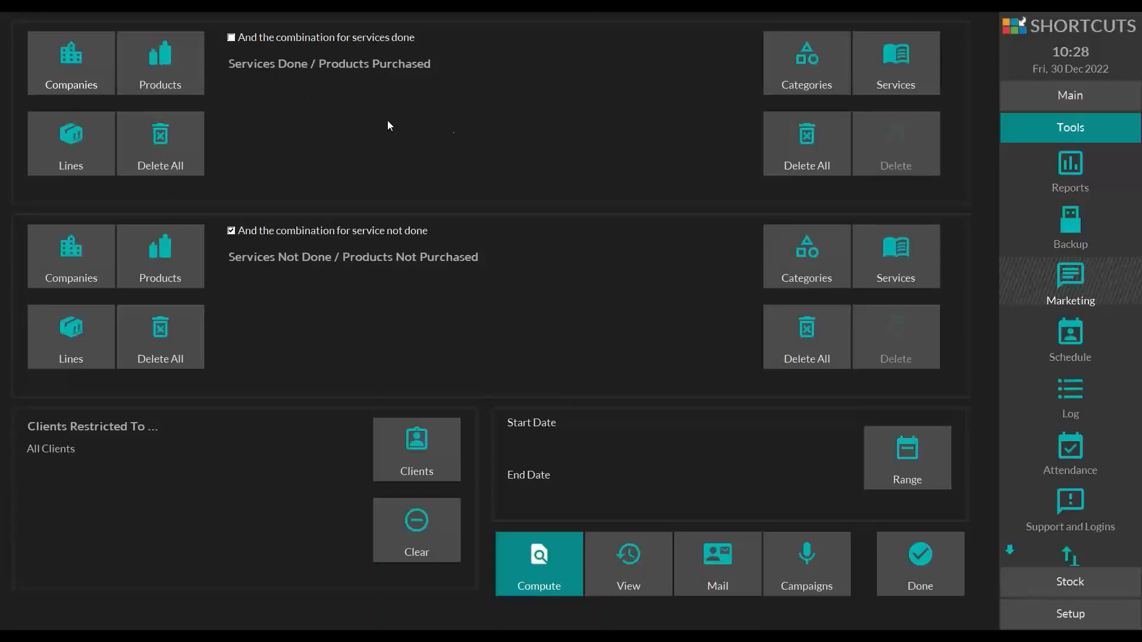
{"action": "mouse_move", "coordinate": [828, 61]}
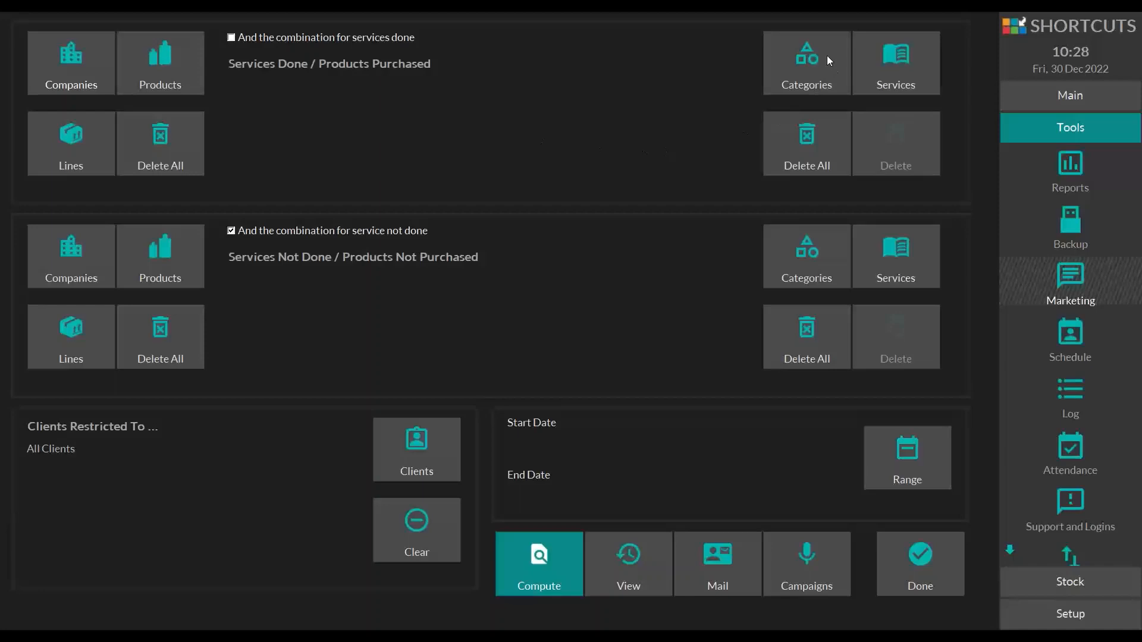
{"action": "mouse_move", "coordinate": [907, 60]}
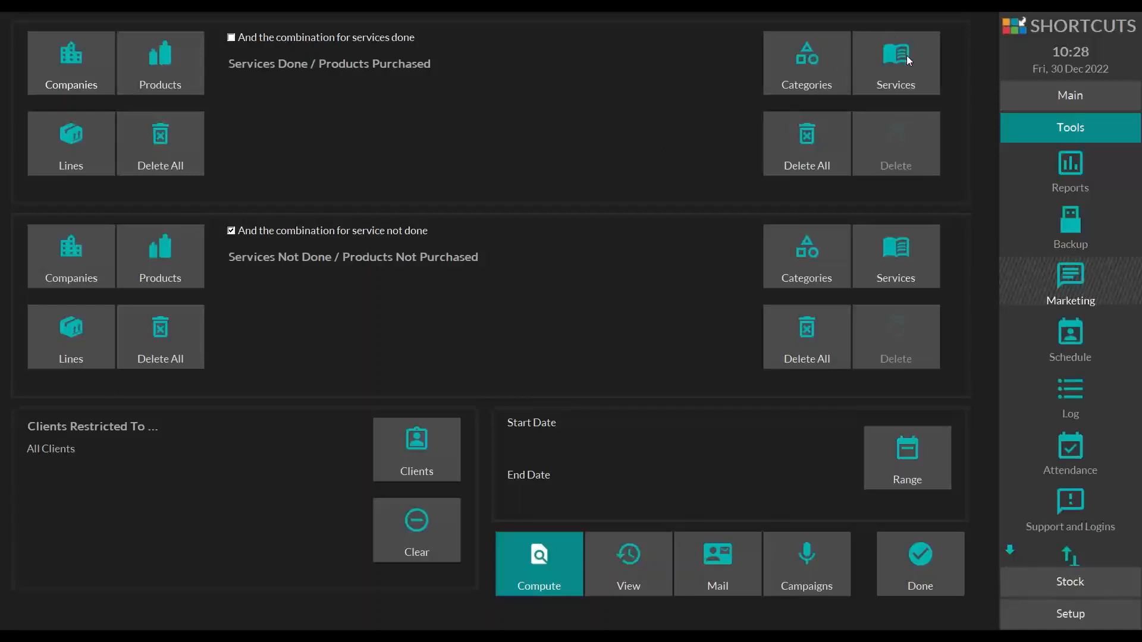
{"action": "mouse_move", "coordinate": [427, 133]}
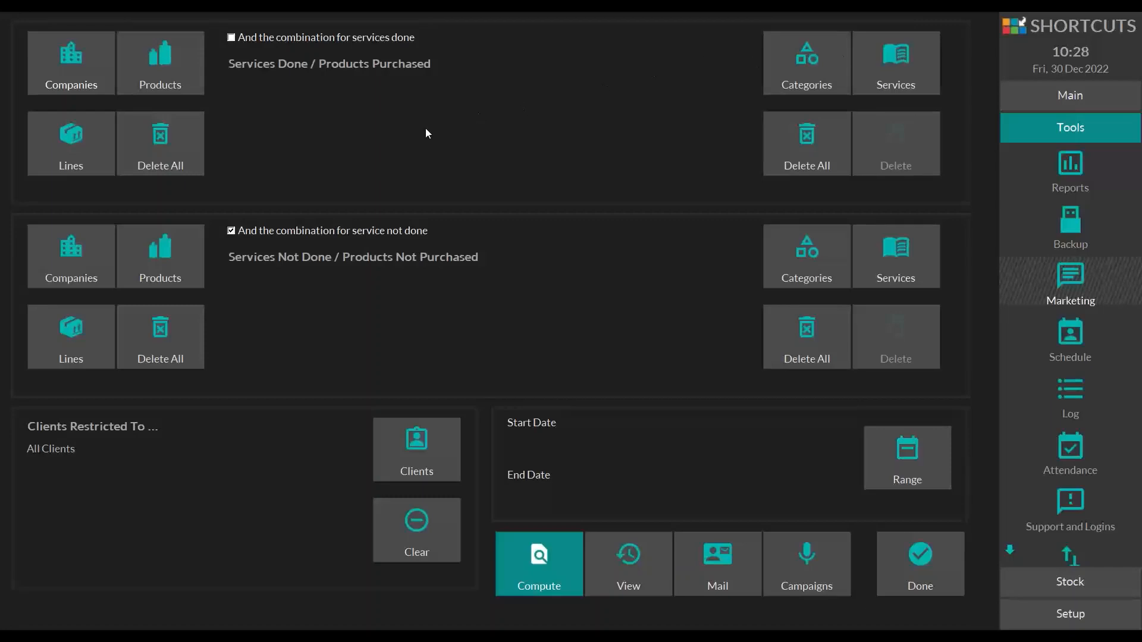
{"action": "mouse_move", "coordinate": [255, 275]}
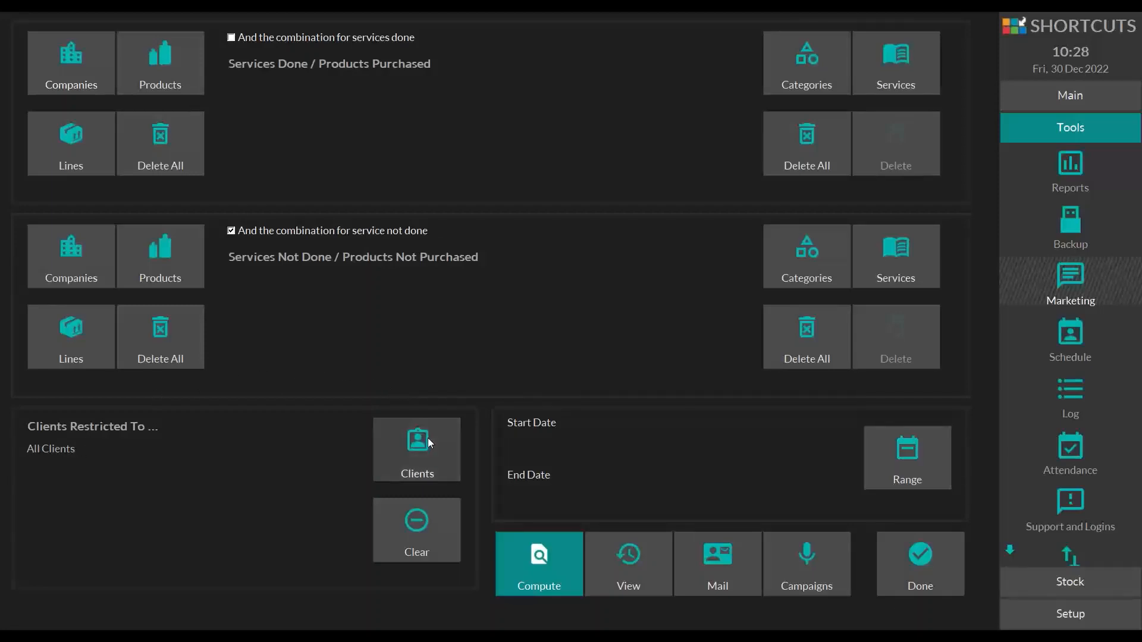
Open the Restrict Client dialog to review town, age, gender and membership filters.
{"action": "left_click", "coordinate": [416, 450]}
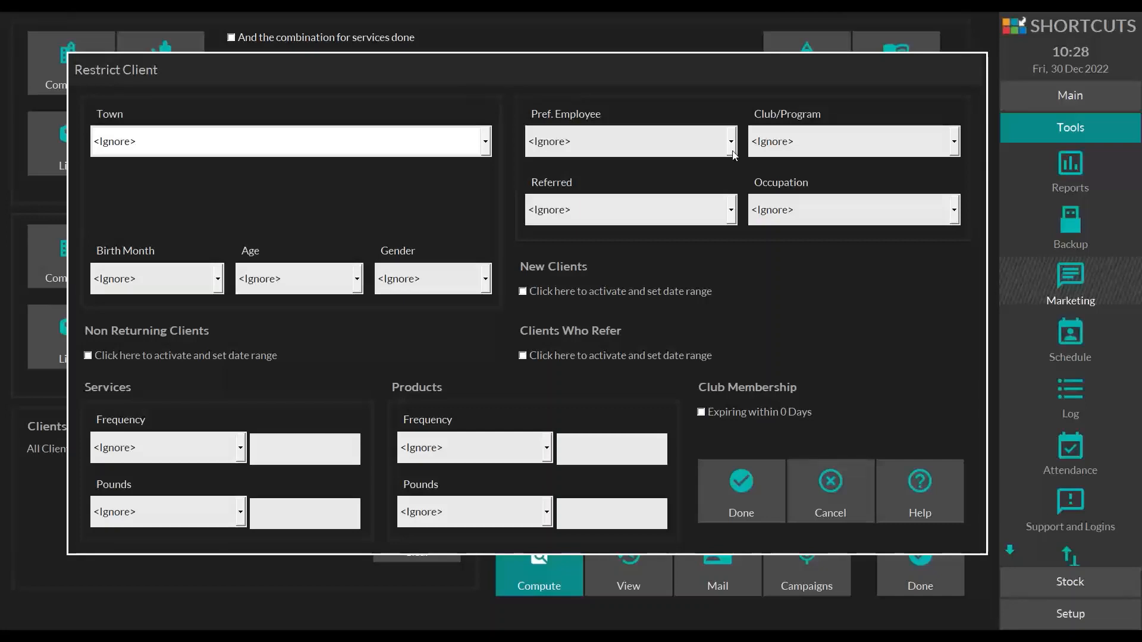
{"action": "mouse_move", "coordinate": [807, 120]}
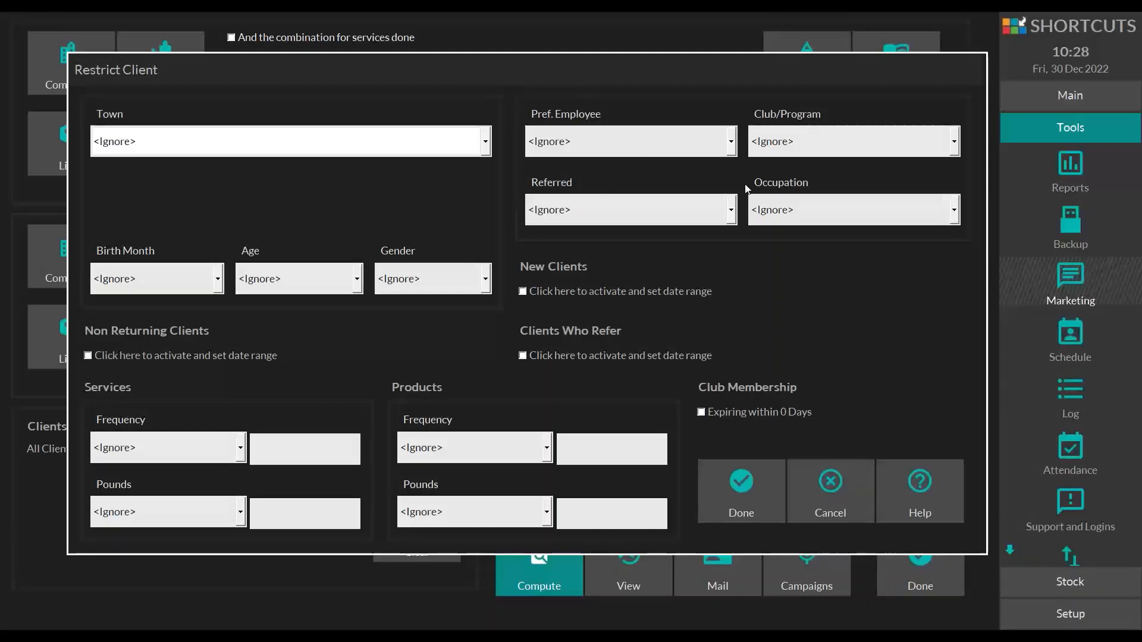
{"action": "mouse_move", "coordinate": [197, 273]}
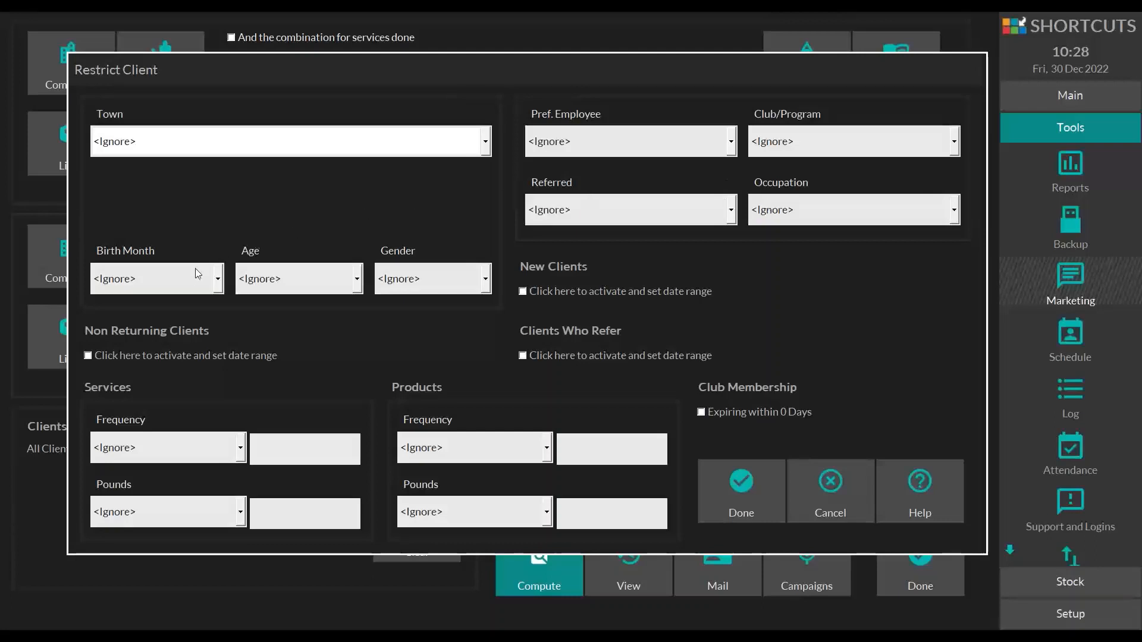
{"action": "mouse_move", "coordinate": [539, 235]}
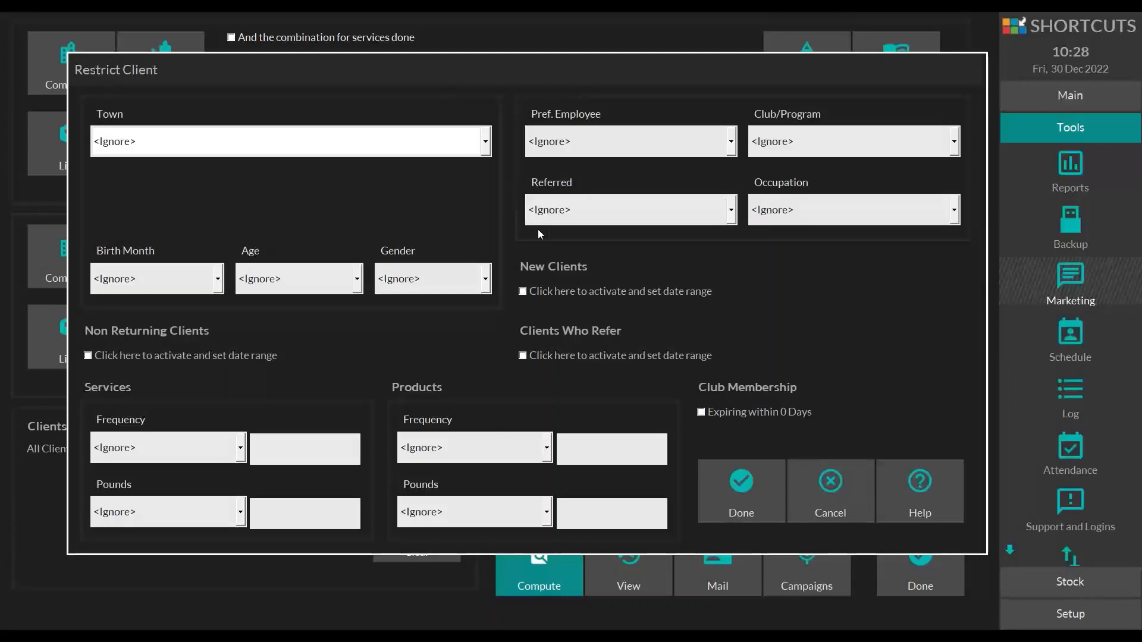
{"action": "mouse_move", "coordinate": [595, 244]}
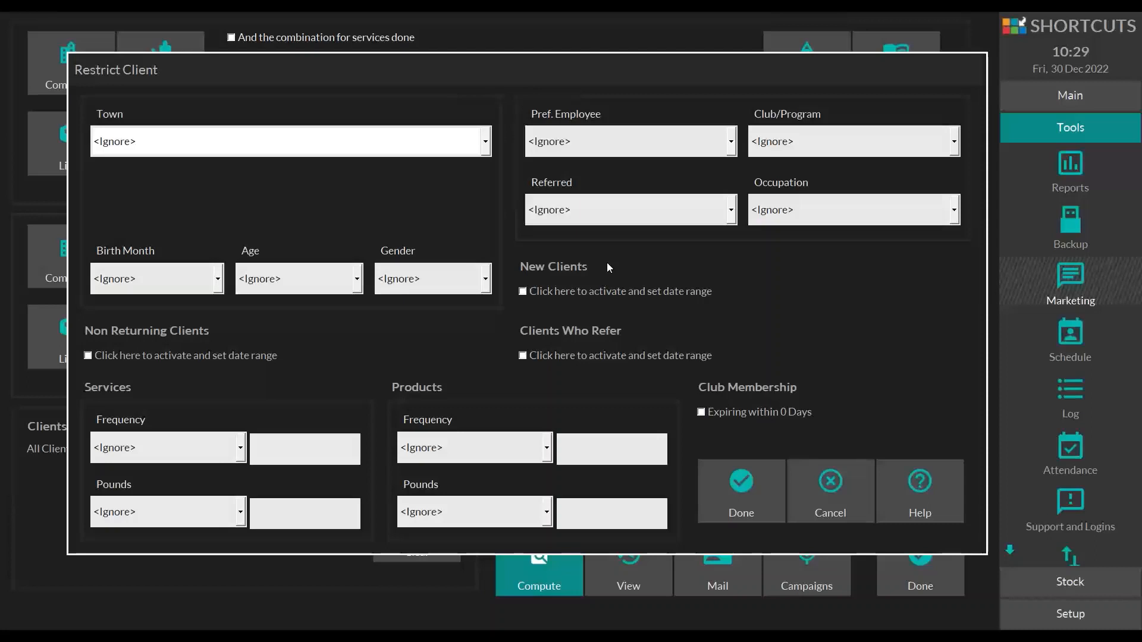
{"action": "mouse_move", "coordinate": [519, 337]}
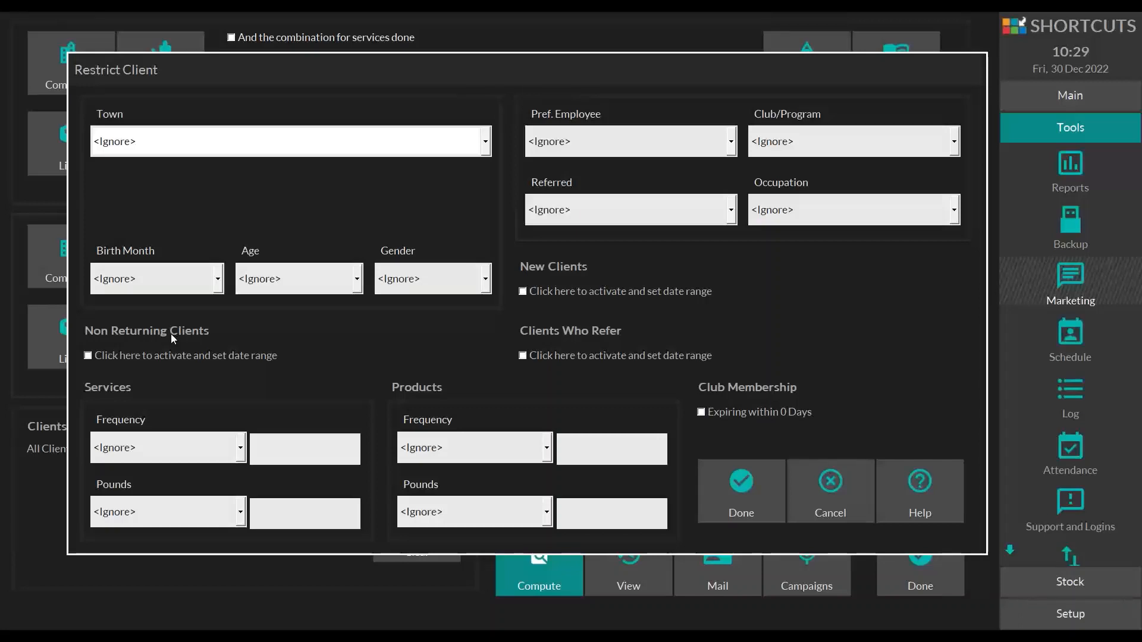
{"action": "mouse_move", "coordinate": [116, 378]}
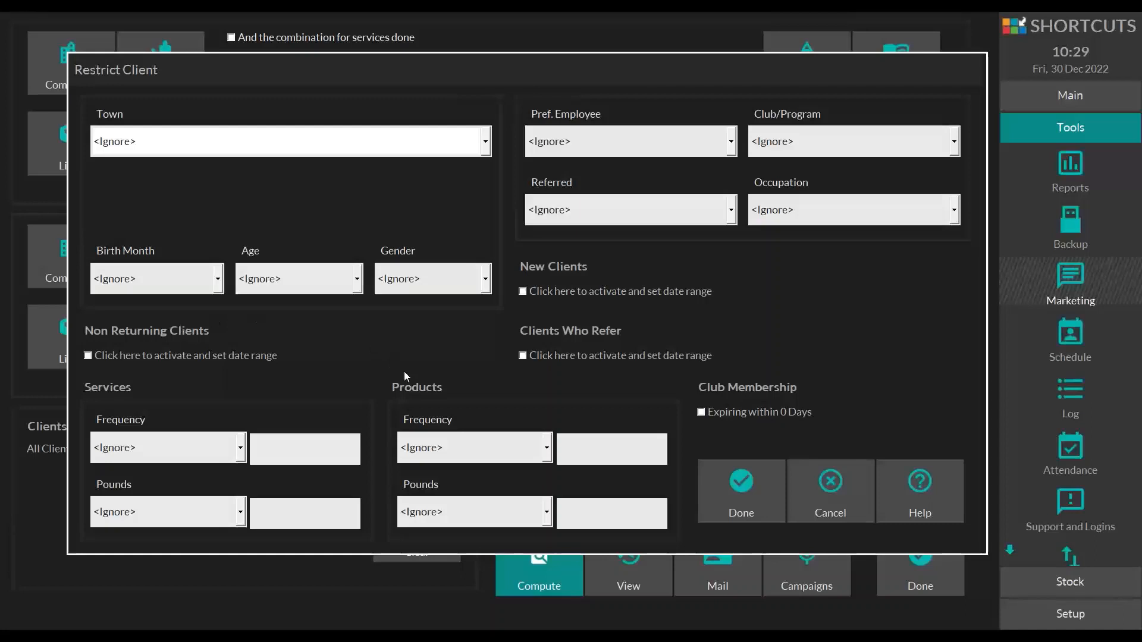
{"action": "mouse_move", "coordinate": [358, 361]}
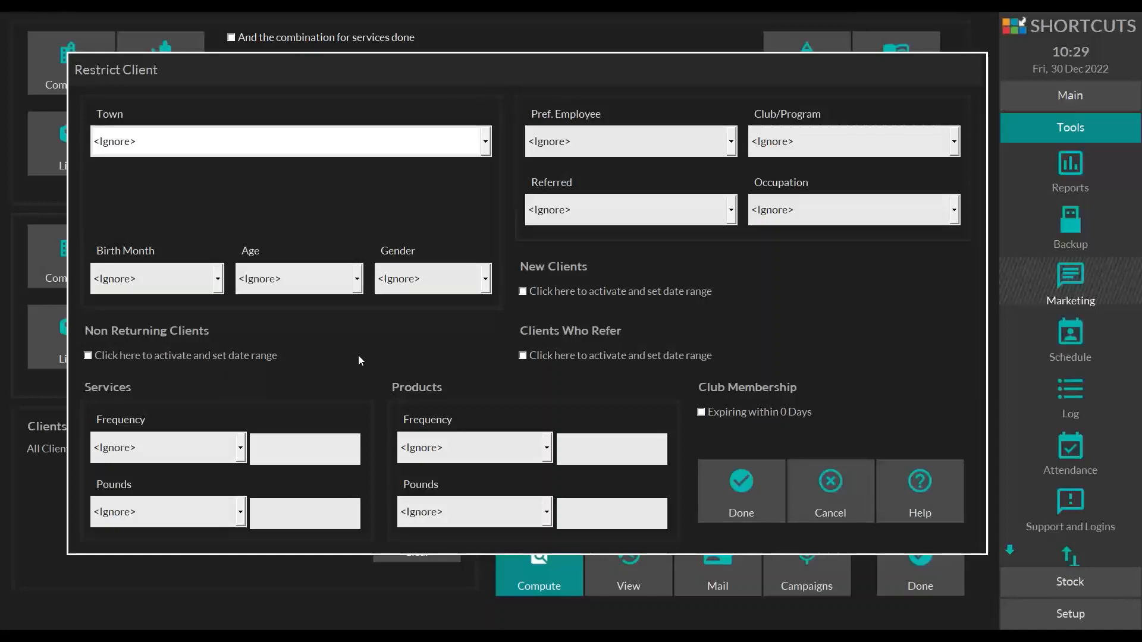
{"action": "mouse_move", "coordinate": [432, 168]}
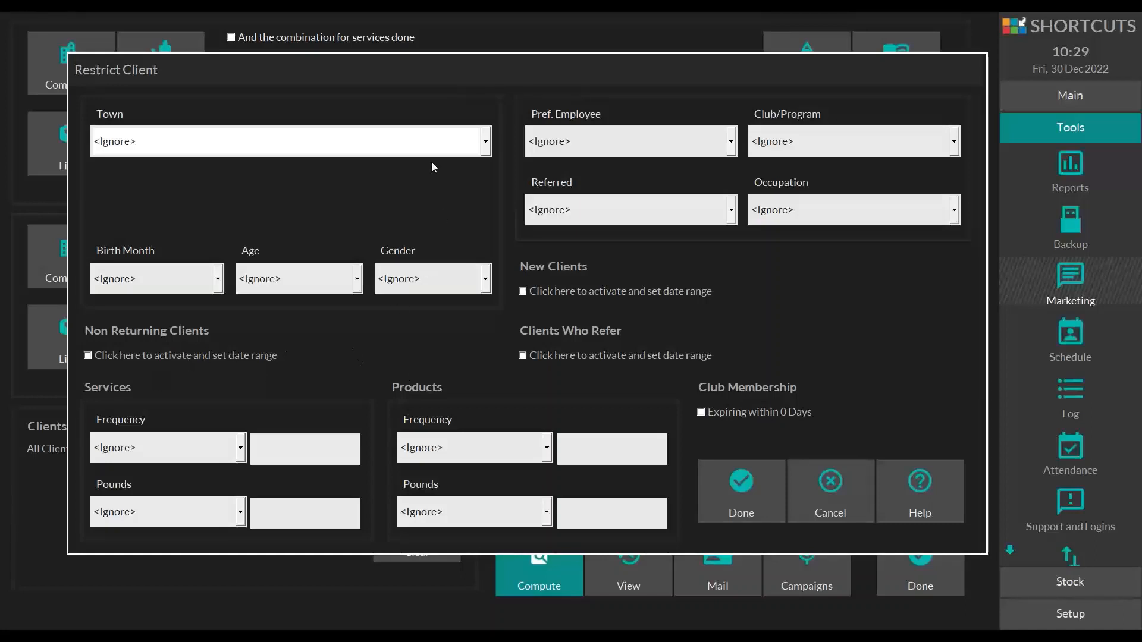
{"action": "mouse_move", "coordinate": [587, 180]}
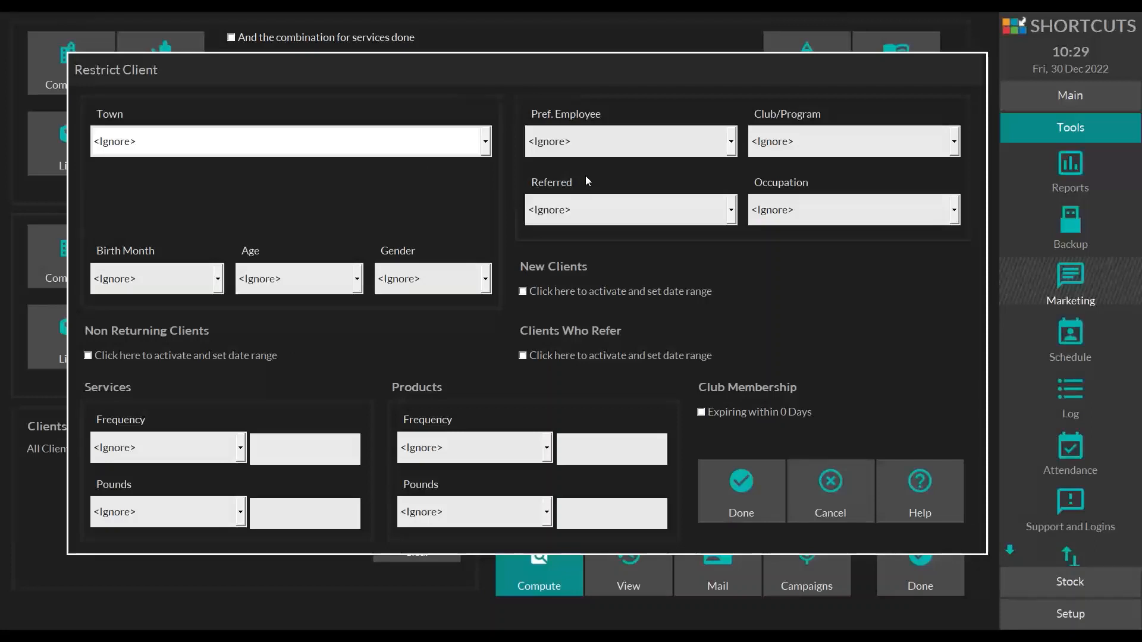
{"action": "mouse_move", "coordinate": [567, 343]}
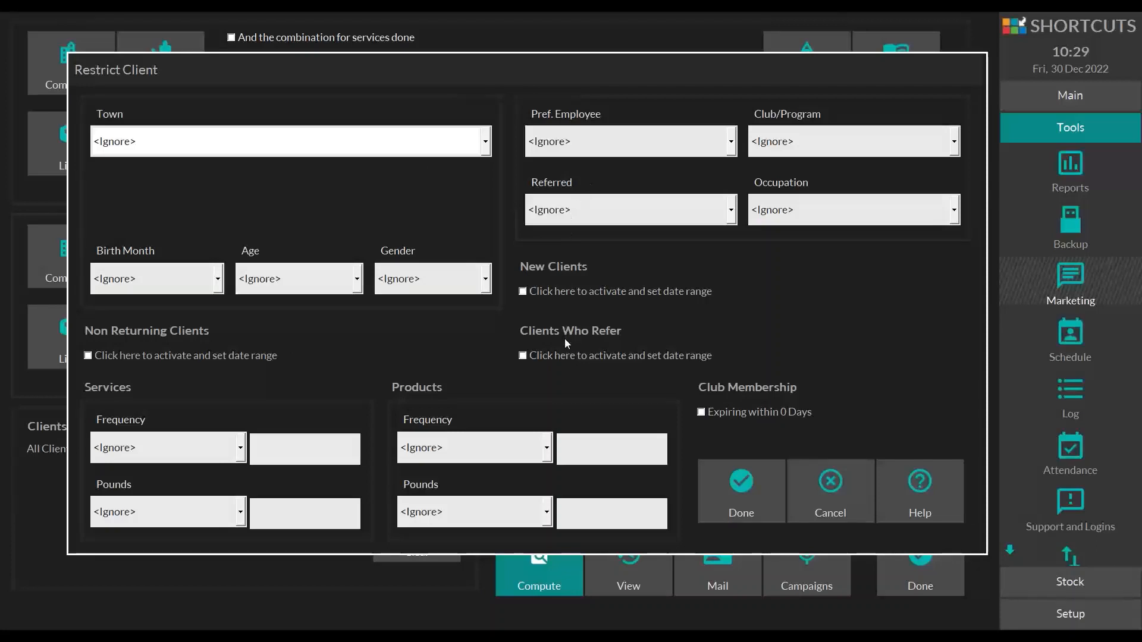
Close Restrict Client, keeping clients restricted to All Clients.
{"action": "left_click", "coordinate": [740, 490]}
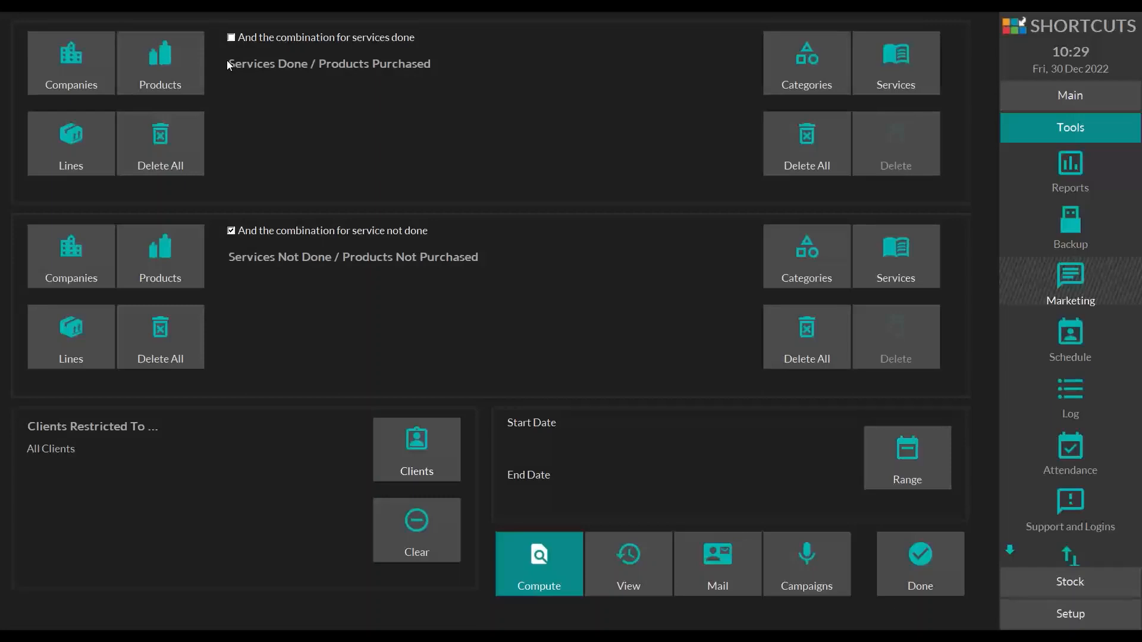
{"action": "mouse_move", "coordinate": [289, 107]}
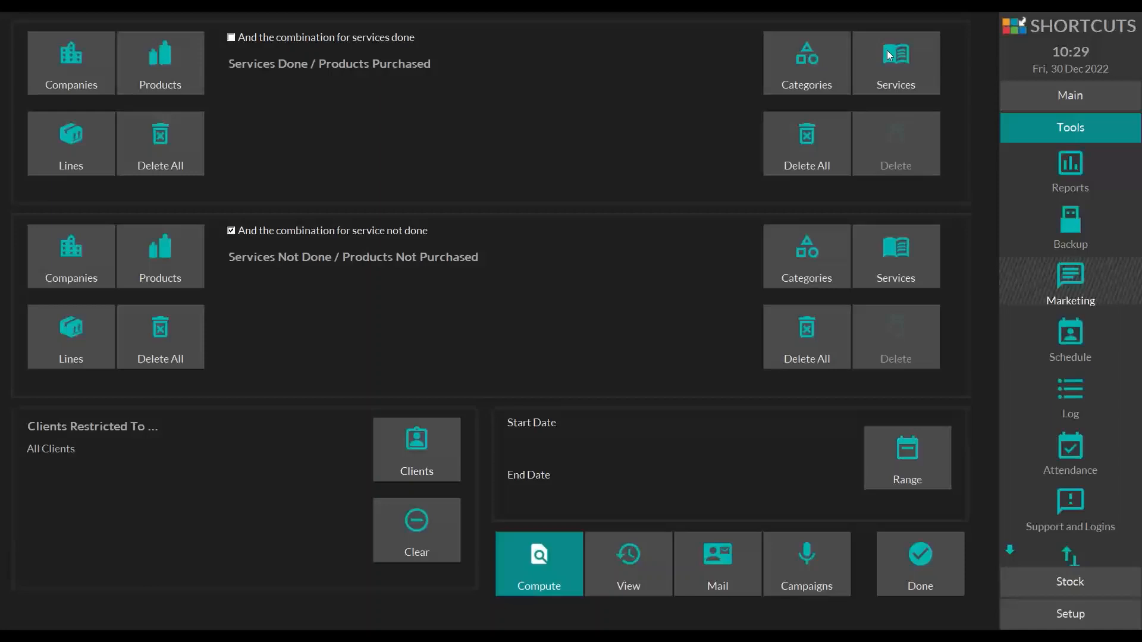
{"action": "mouse_move", "coordinate": [480, 22]}
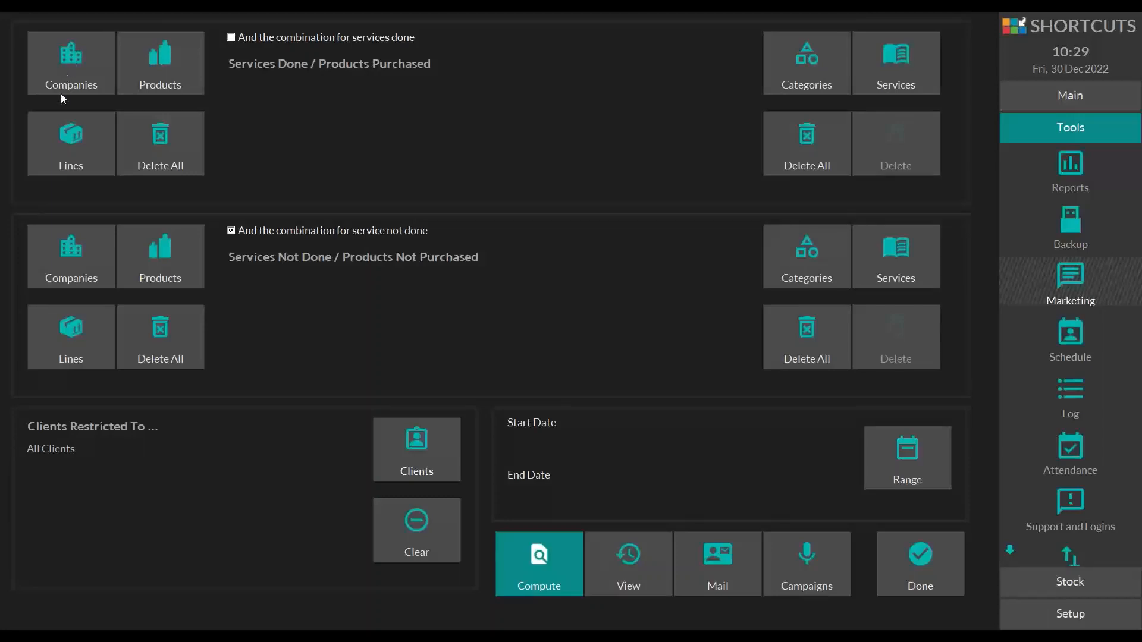
{"action": "mouse_move", "coordinate": [153, 66]}
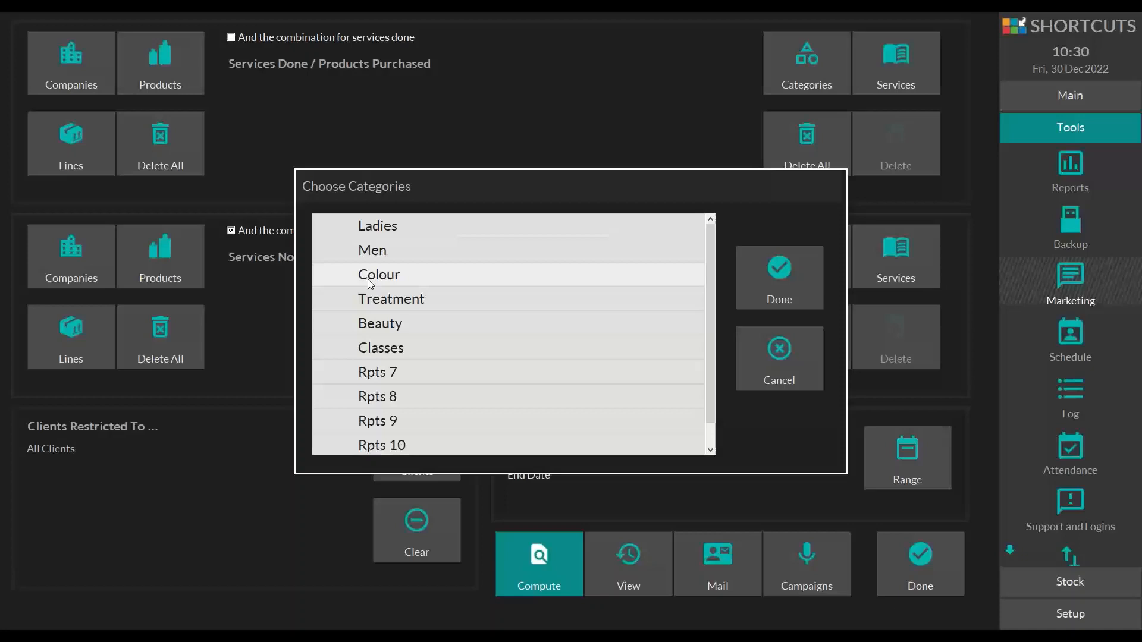
Choose the Colour category for services done.
{"action": "left_click", "coordinate": [779, 278]}
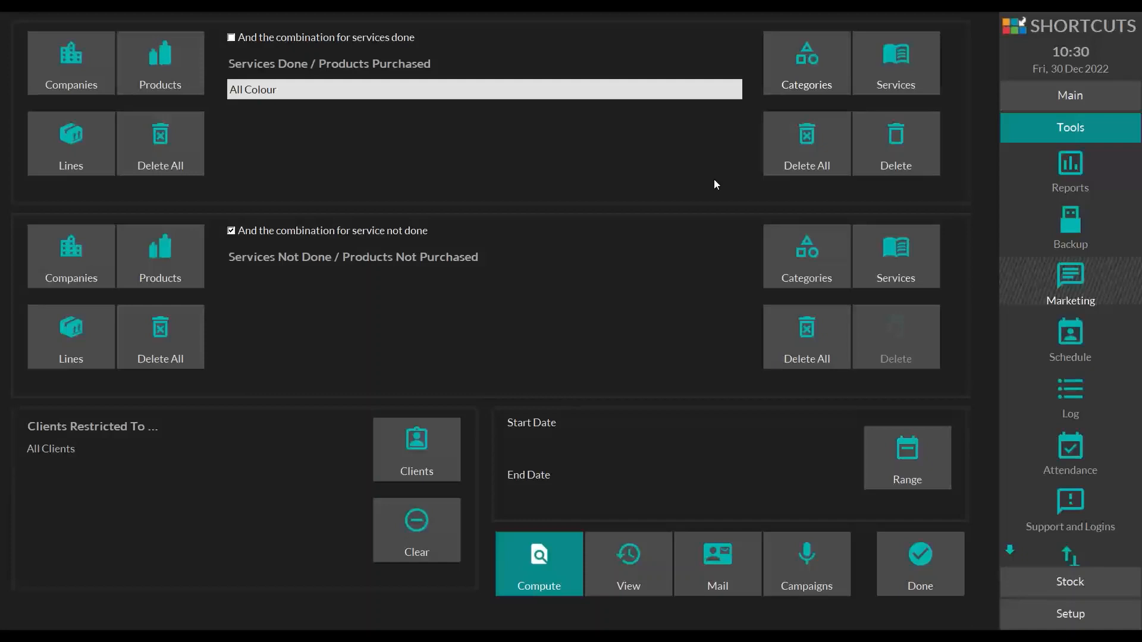
{"action": "mouse_move", "coordinate": [241, 264]}
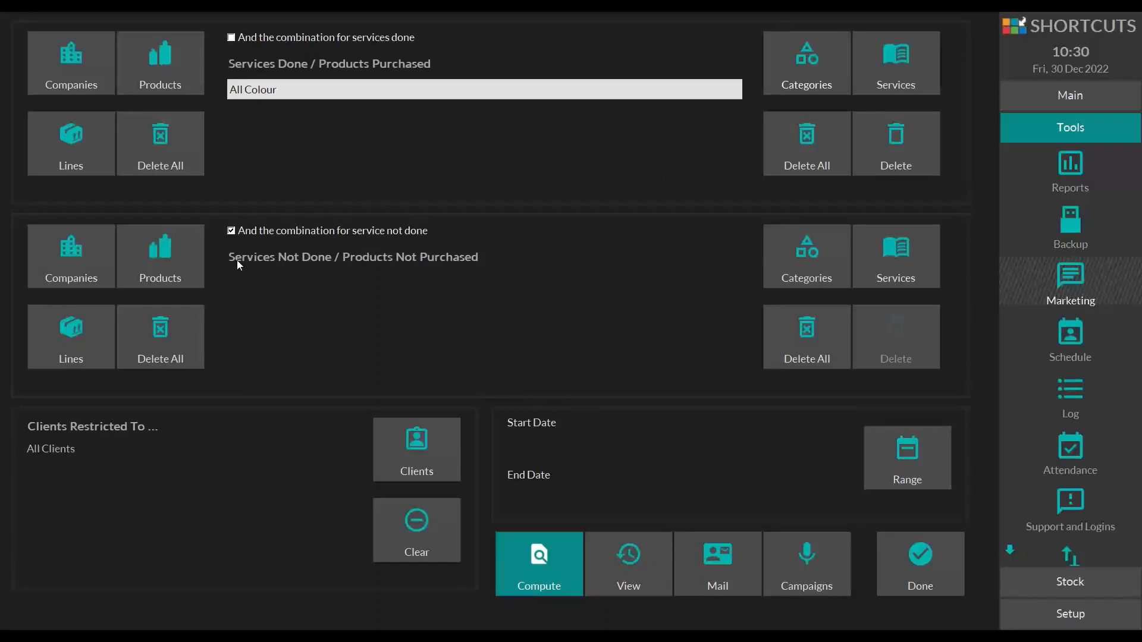
{"action": "mouse_move", "coordinate": [590, 324]}
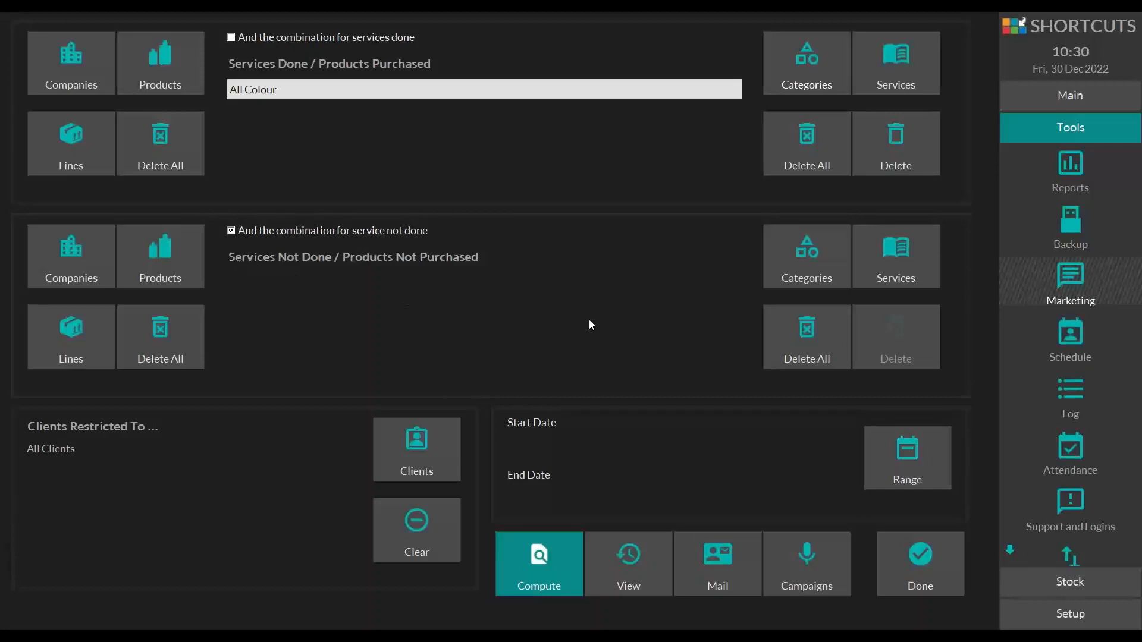
Add the Ladies category under services not done.
{"action": "left_click", "coordinate": [807, 256]}
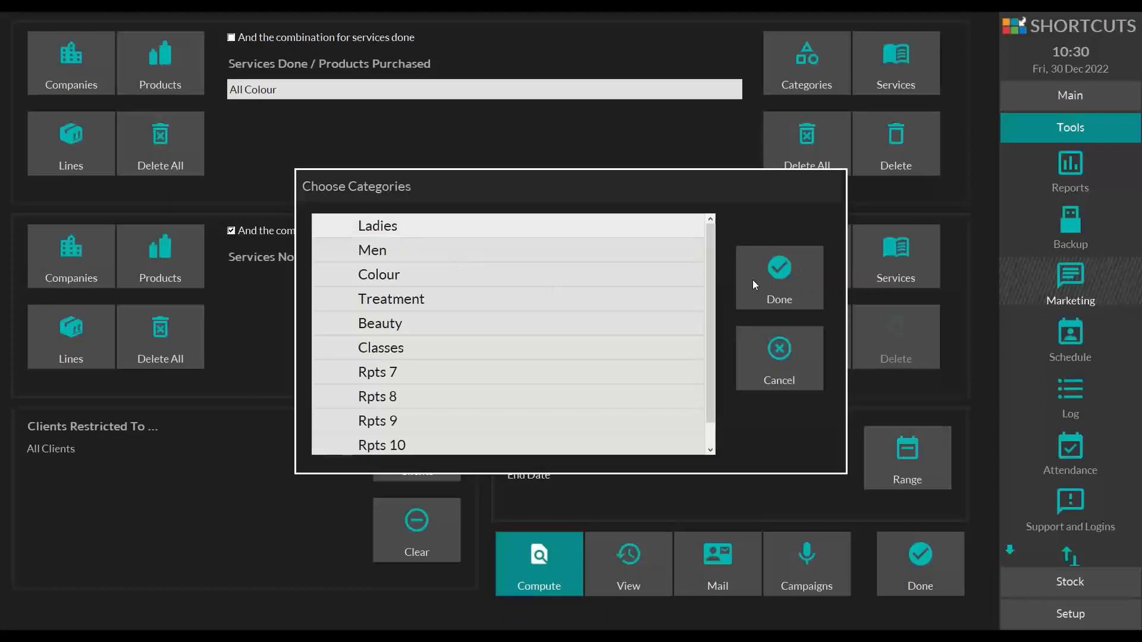
{"action": "left_click", "coordinate": [778, 277]}
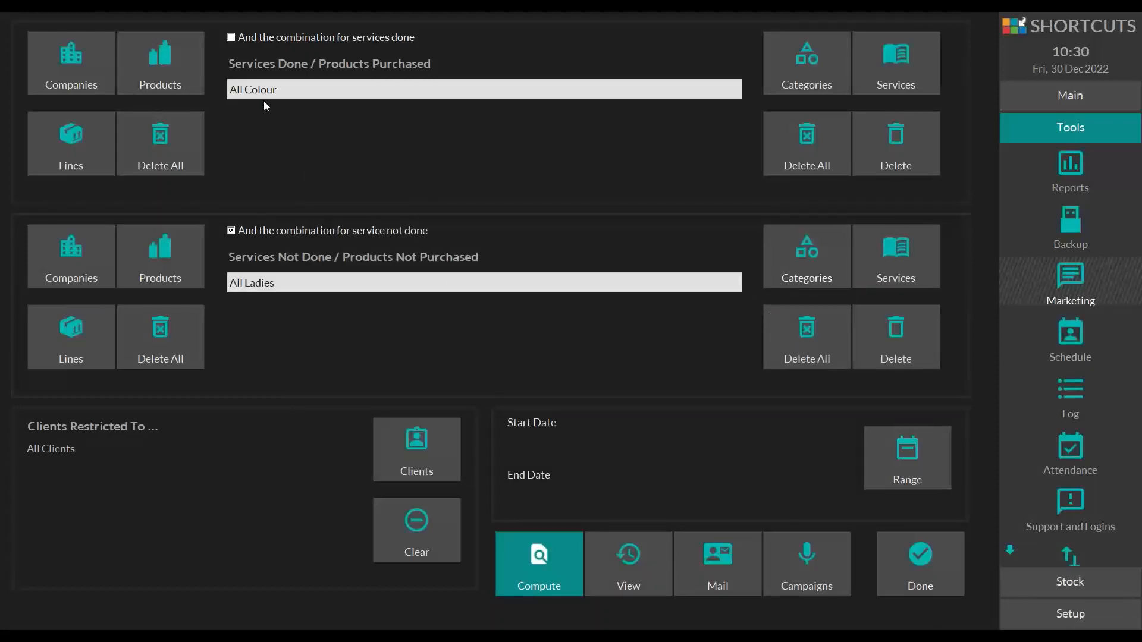
{"action": "mouse_move", "coordinate": [253, 303]}
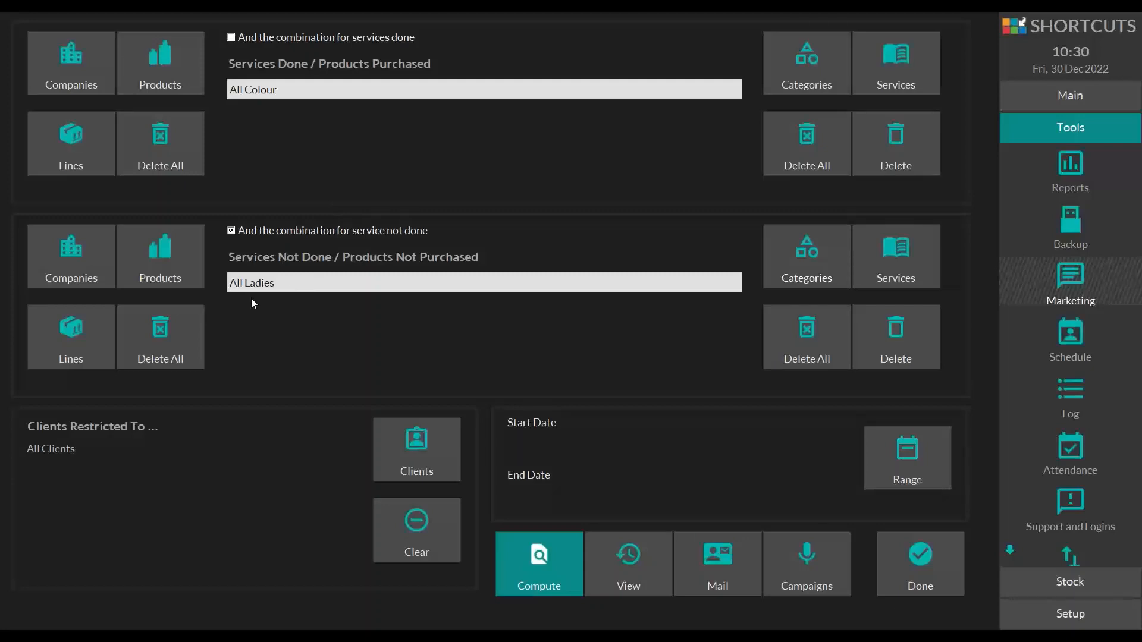
{"action": "mouse_move", "coordinate": [717, 364]}
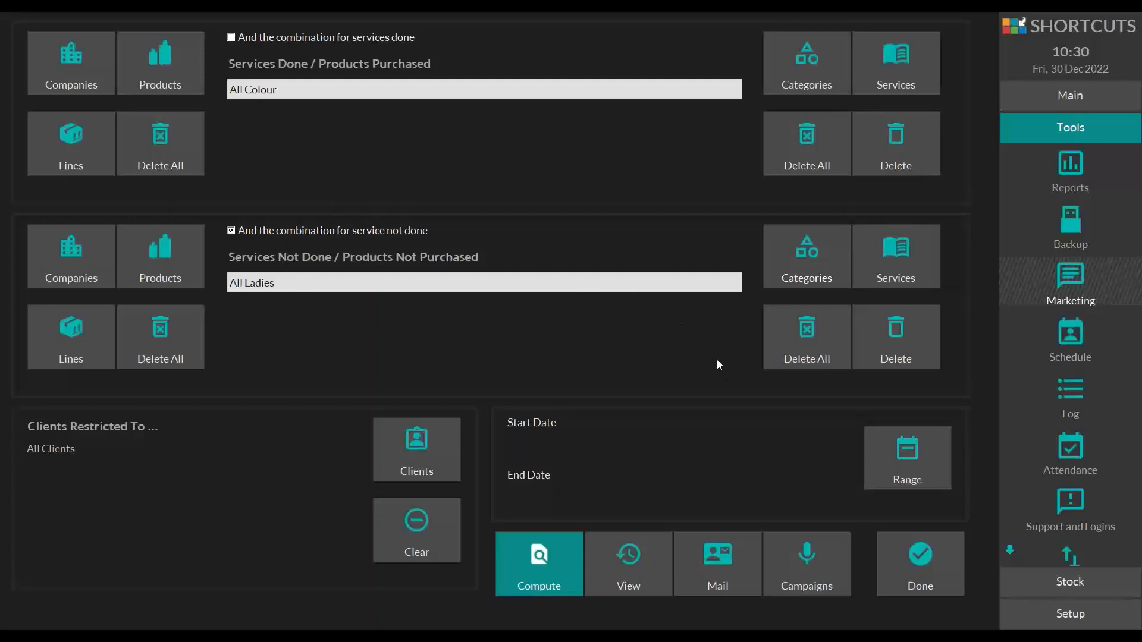
{"action": "mouse_move", "coordinate": [727, 419]}
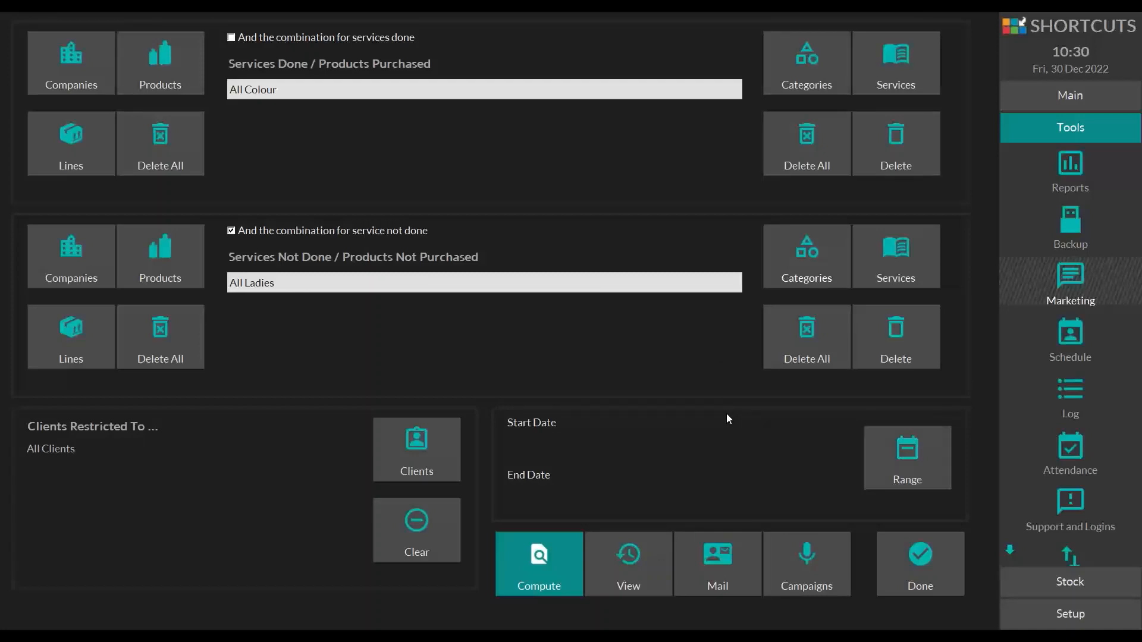
Set the date range from 1 December 2021 to 30 December 2022.
{"action": "left_click", "coordinate": [906, 457]}
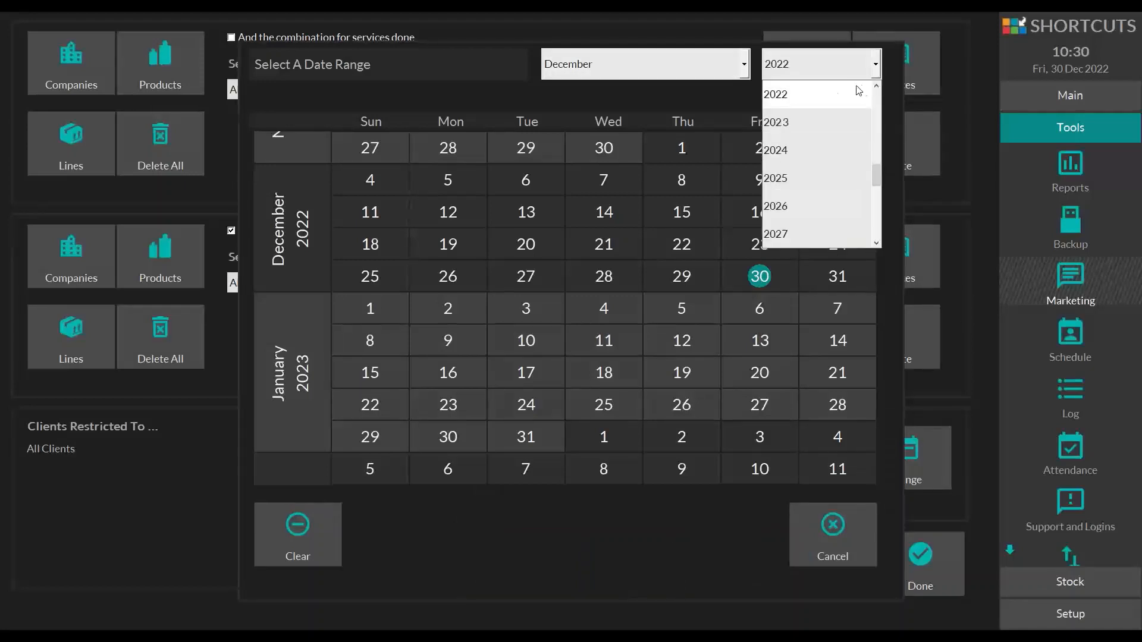
{"action": "left_click", "coordinate": [775, 94]}
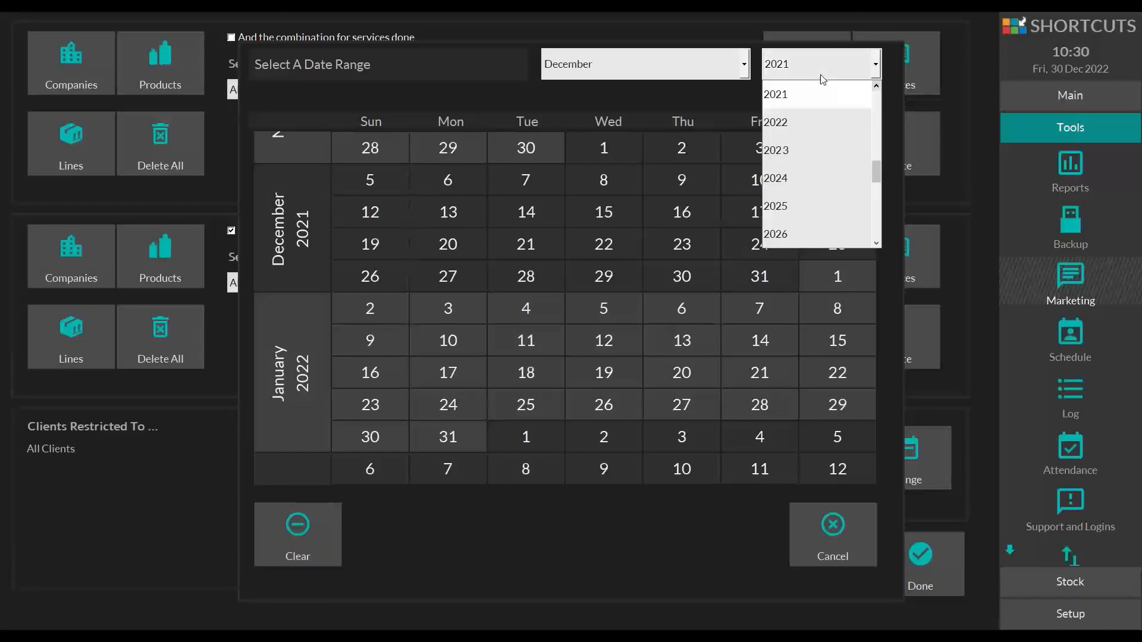
{"action": "left_click", "coordinate": [774, 121]}
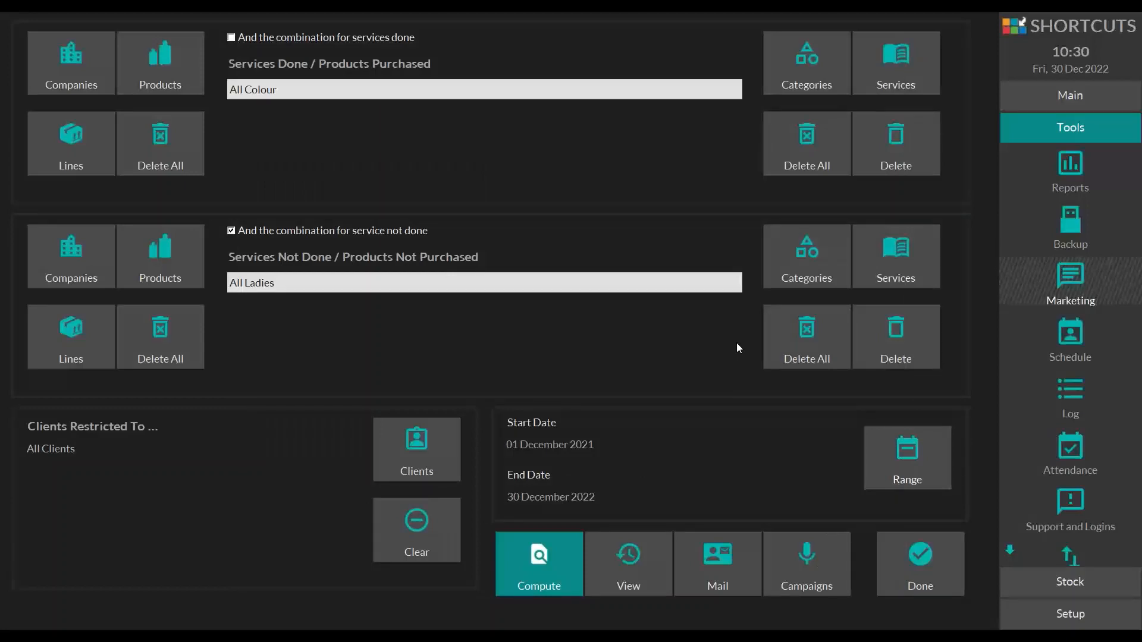
{"action": "mouse_move", "coordinate": [732, 344]}
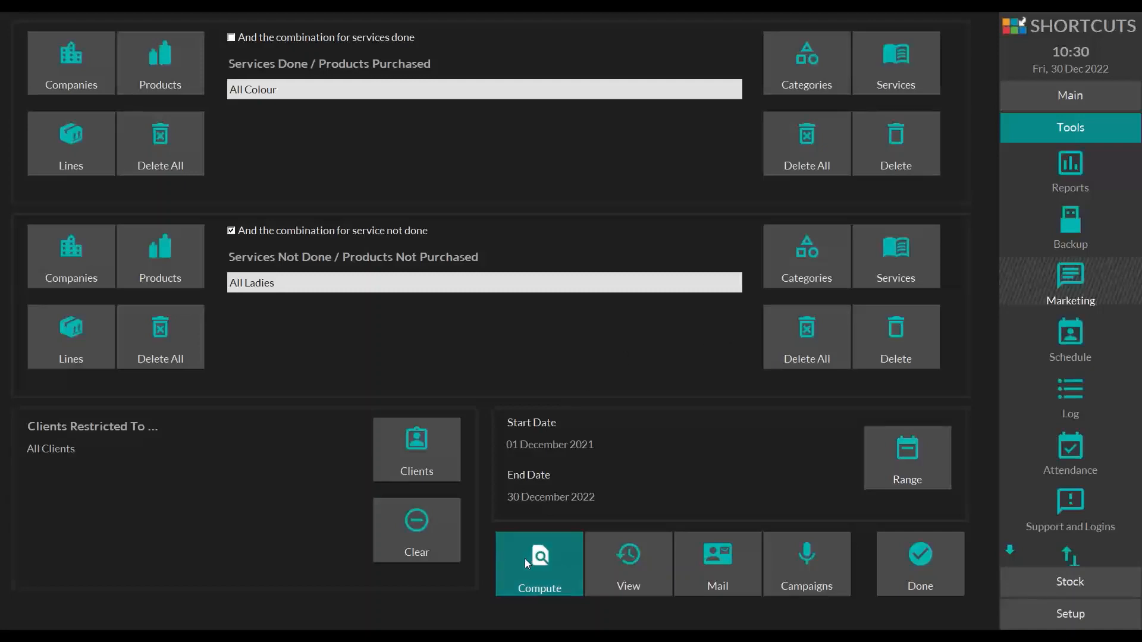
Compute the matching client list and dismiss the opted-out warning.
{"action": "left_click", "coordinate": [539, 564]}
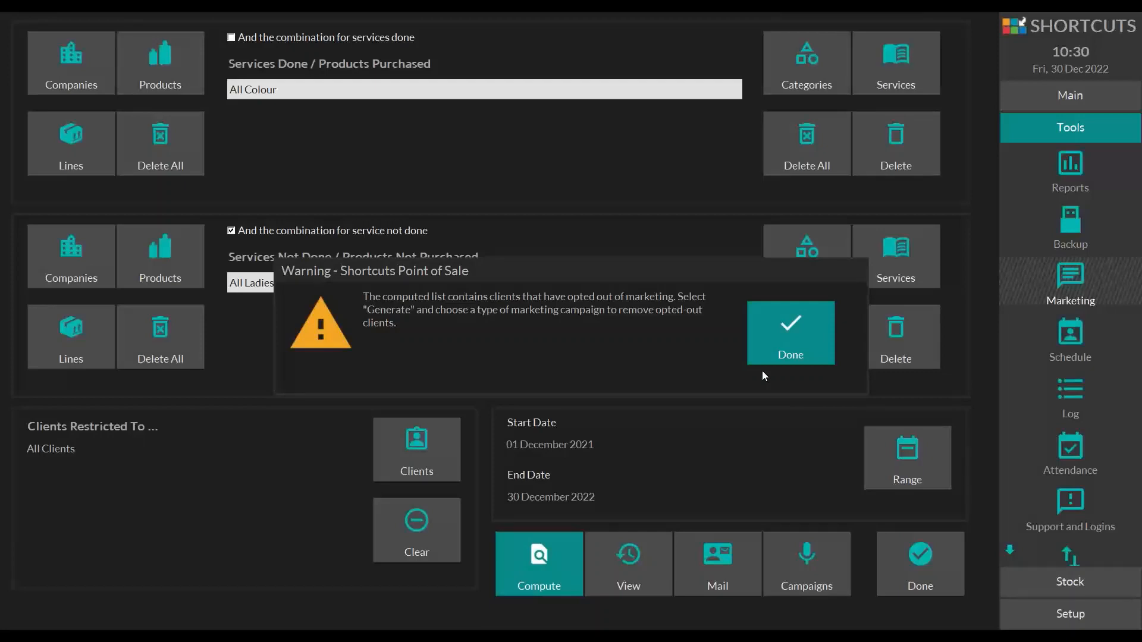
{"action": "mouse_move", "coordinate": [799, 338]}
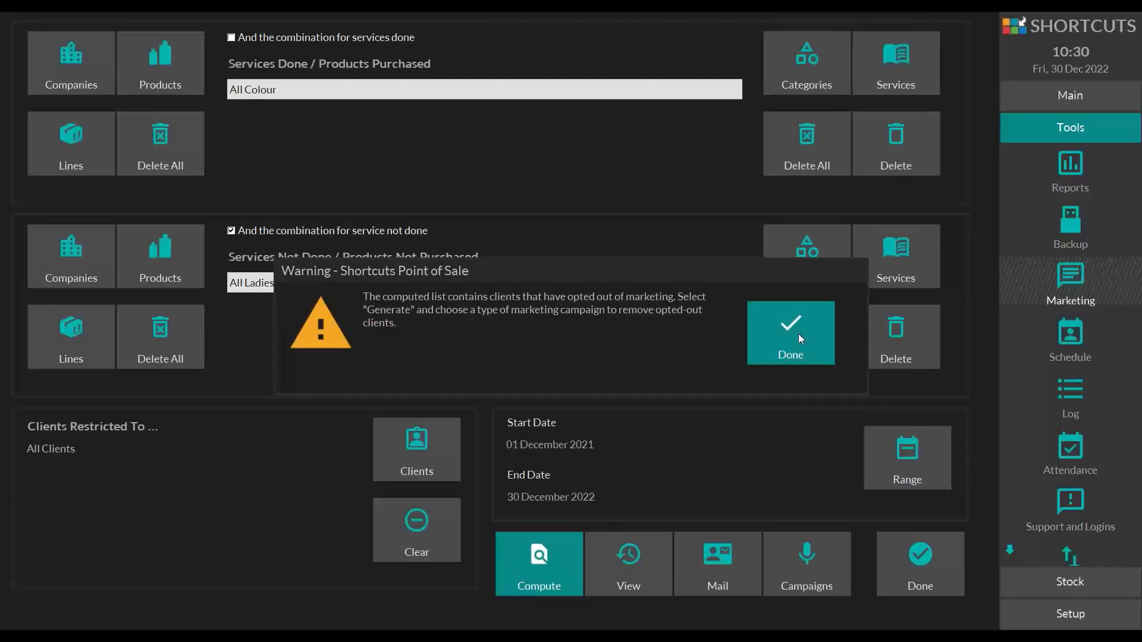
{"action": "left_click", "coordinate": [790, 333]}
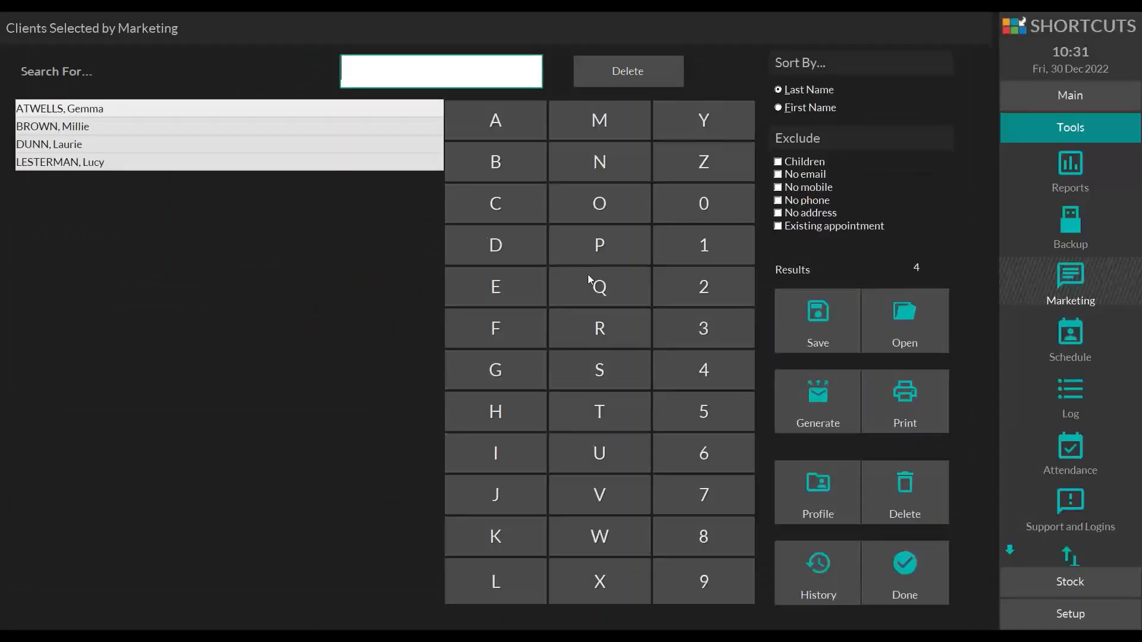
{"action": "mouse_move", "coordinate": [173, 116]}
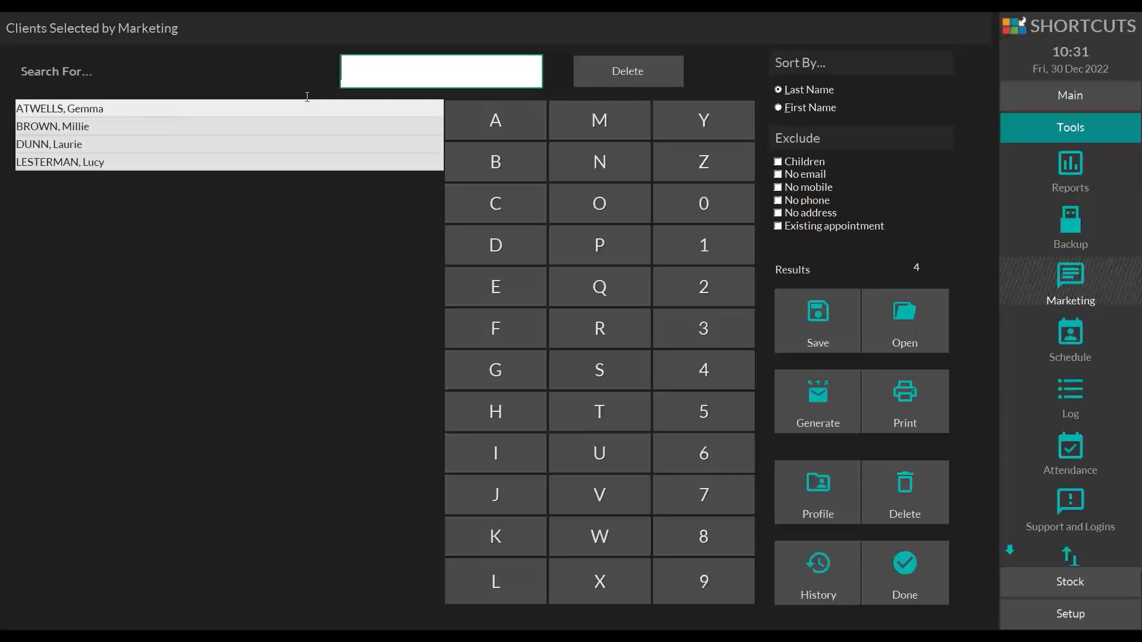
{"action": "mouse_move", "coordinate": [817, 160]}
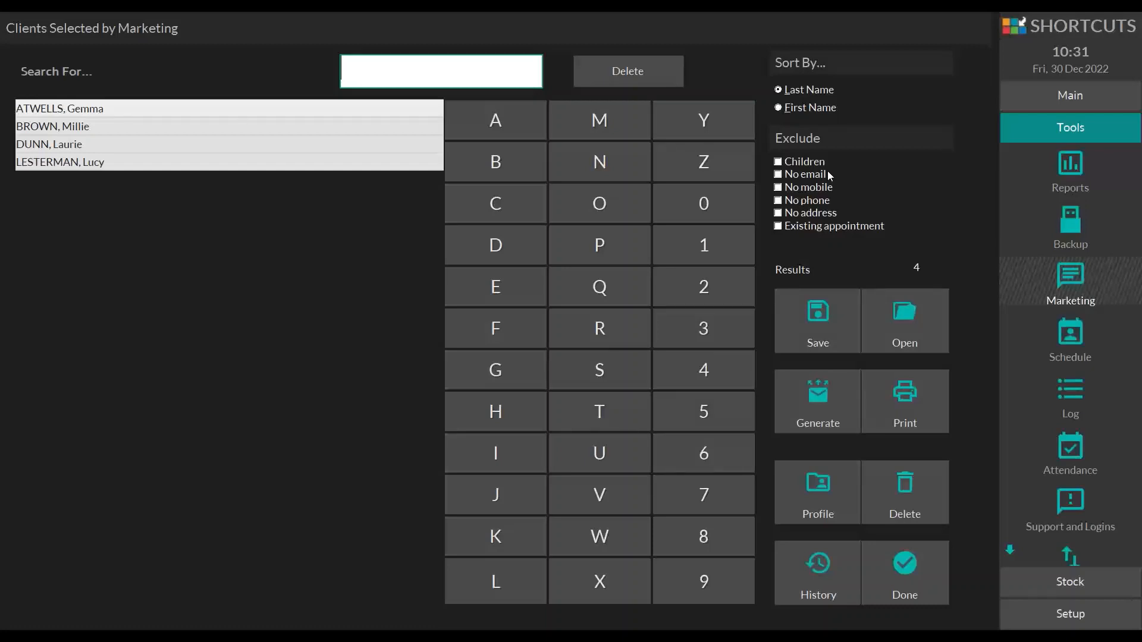
{"action": "mouse_move", "coordinate": [829, 258]}
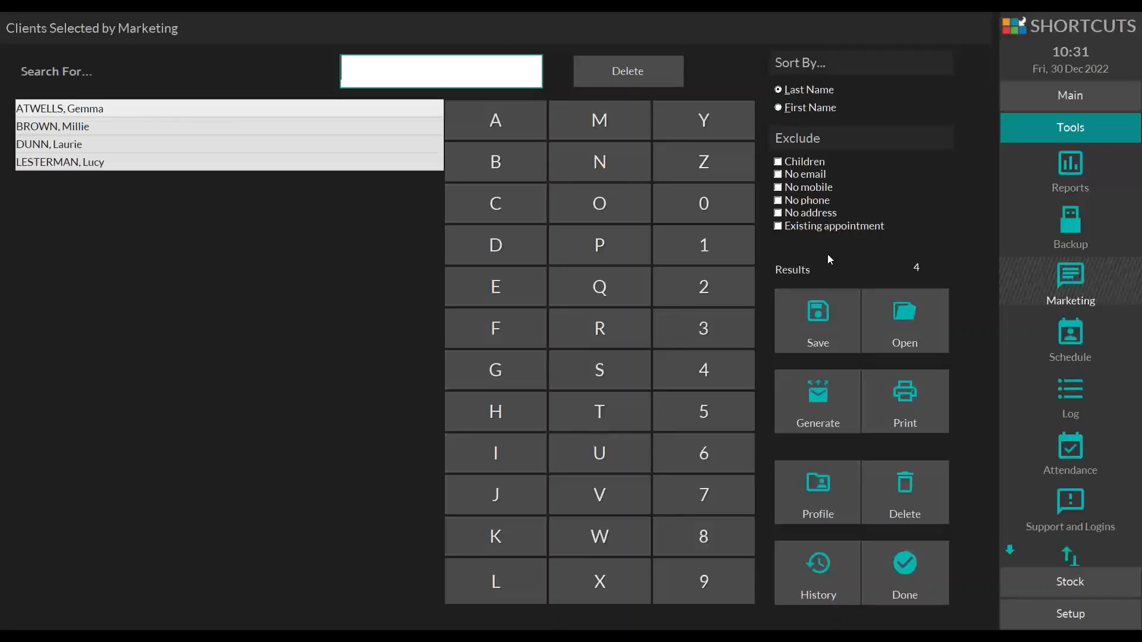
Save the four-client list as 'Targeted list' with column headings.
{"action": "left_click", "coordinate": [817, 320]}
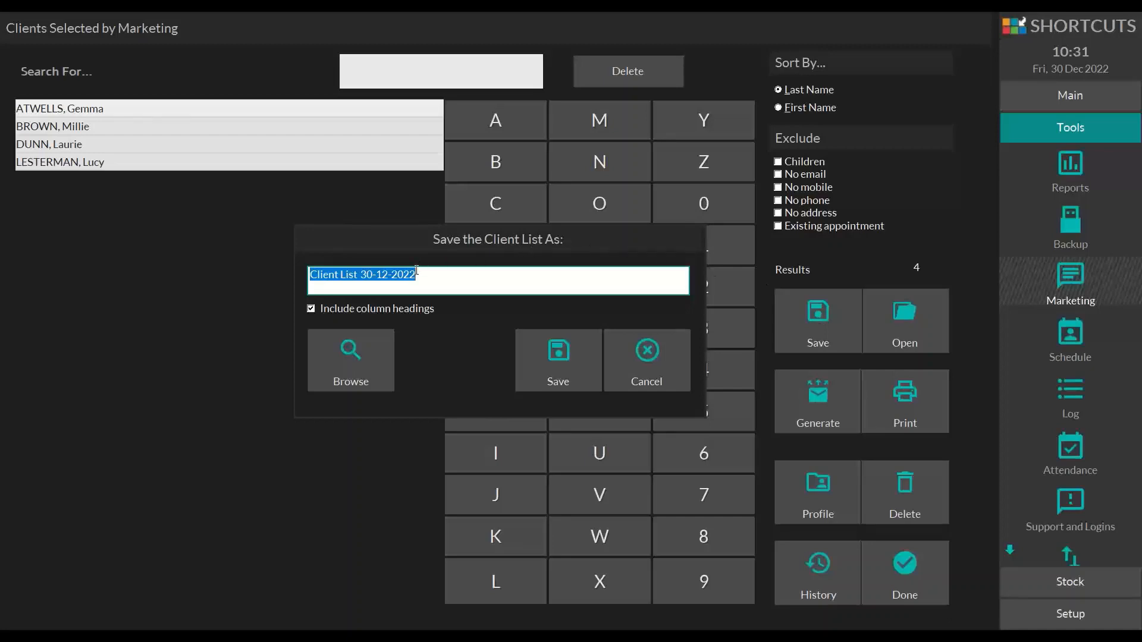
{"action": "type", "text": "T"}
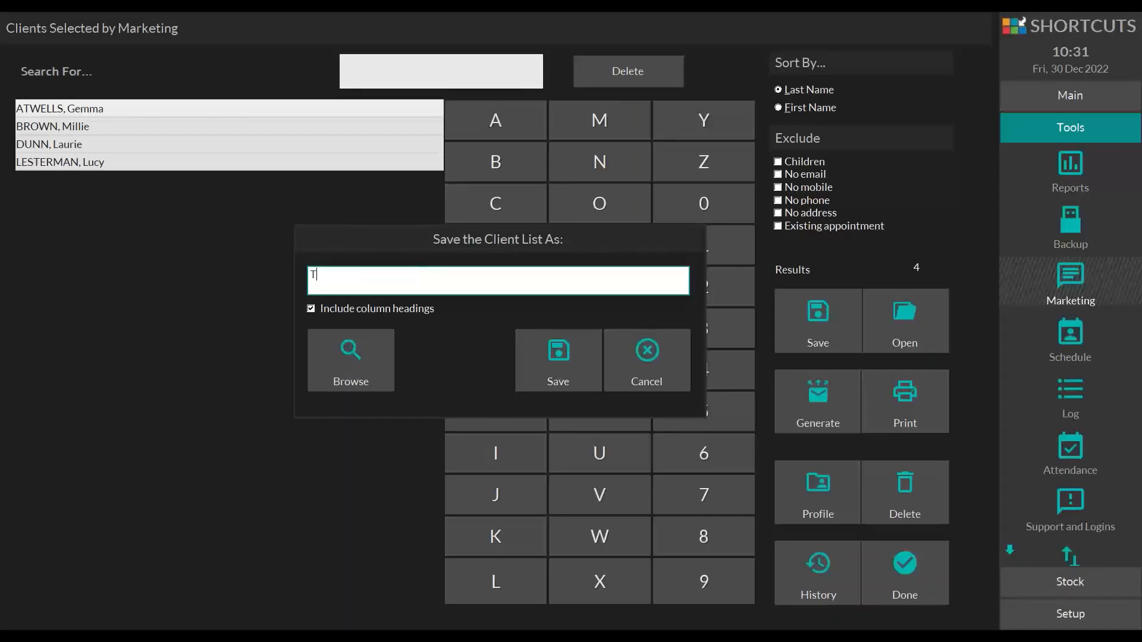
{"action": "type", "text": "argeted list"}
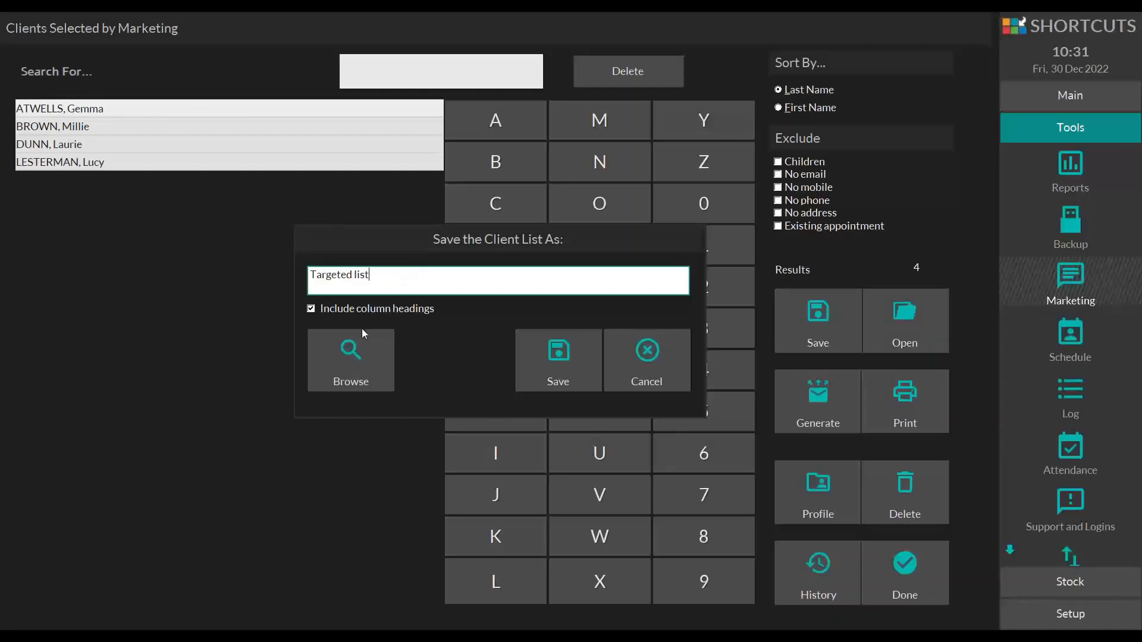
{"action": "mouse_move", "coordinate": [347, 343]}
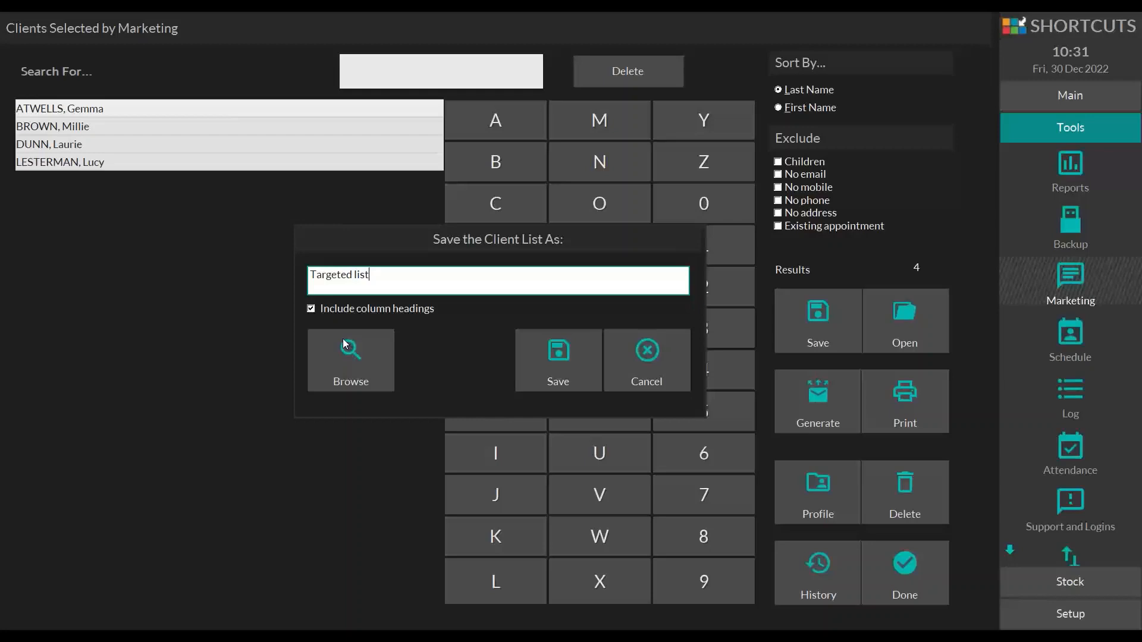
{"action": "mouse_move", "coordinate": [530, 313]}
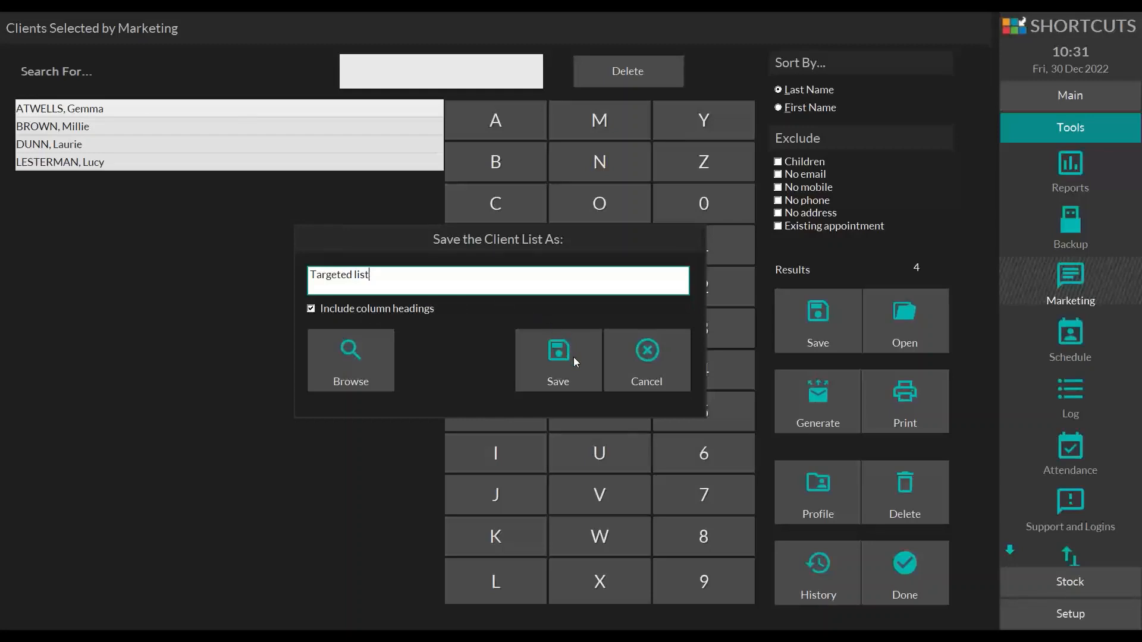
{"action": "left_click", "coordinate": [558, 361]}
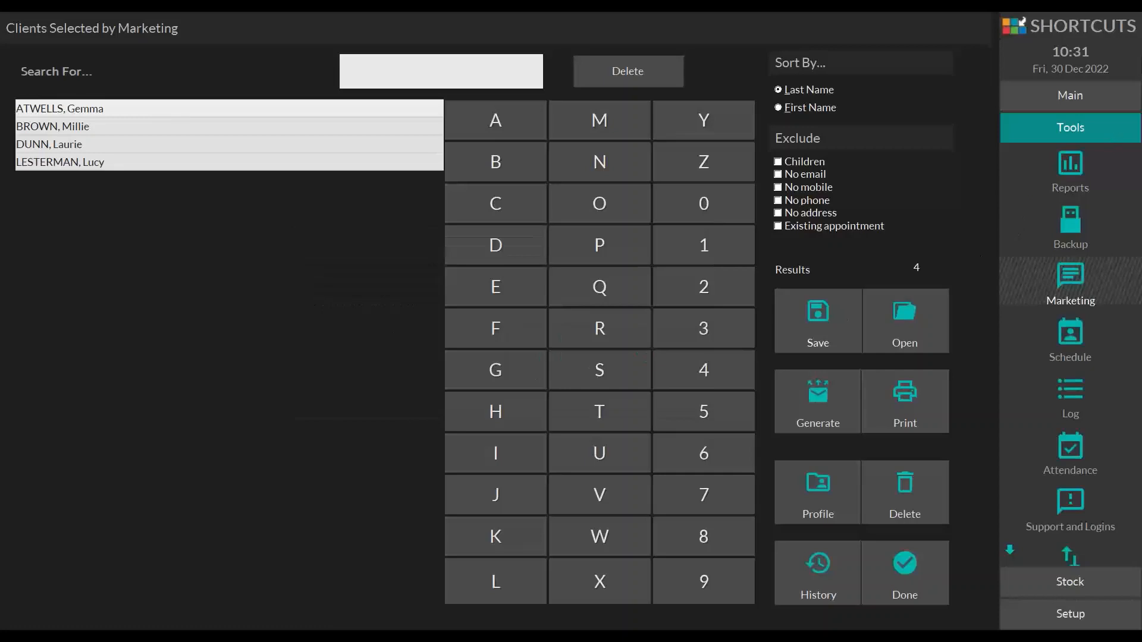
{"action": "mouse_move", "coordinate": [1049, 129]}
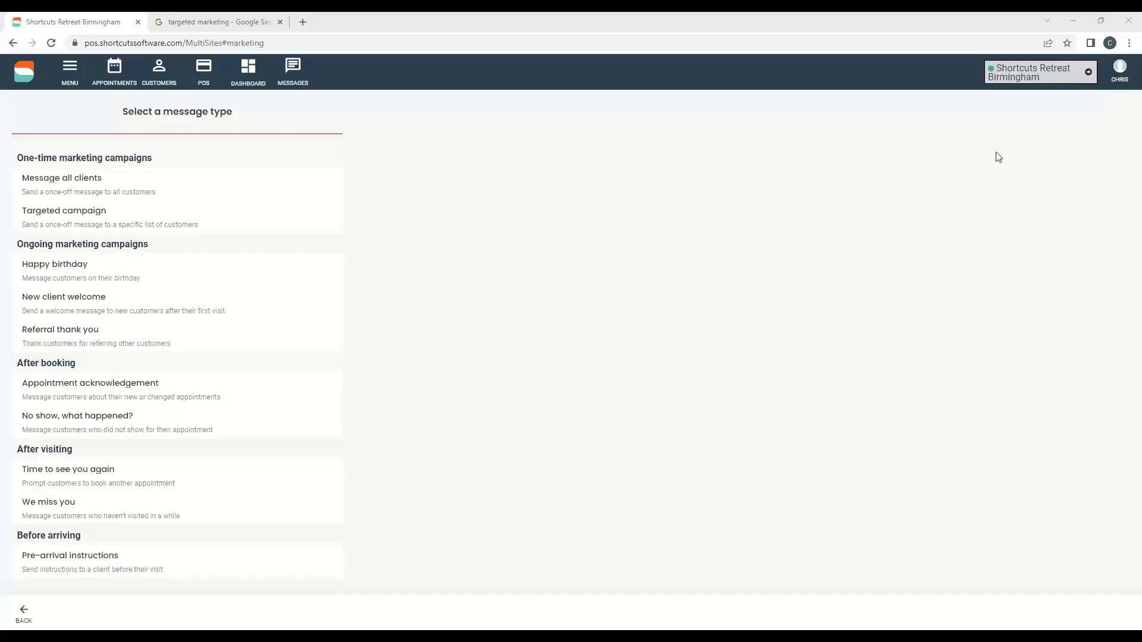
{"action": "mouse_move", "coordinate": [908, 142]}
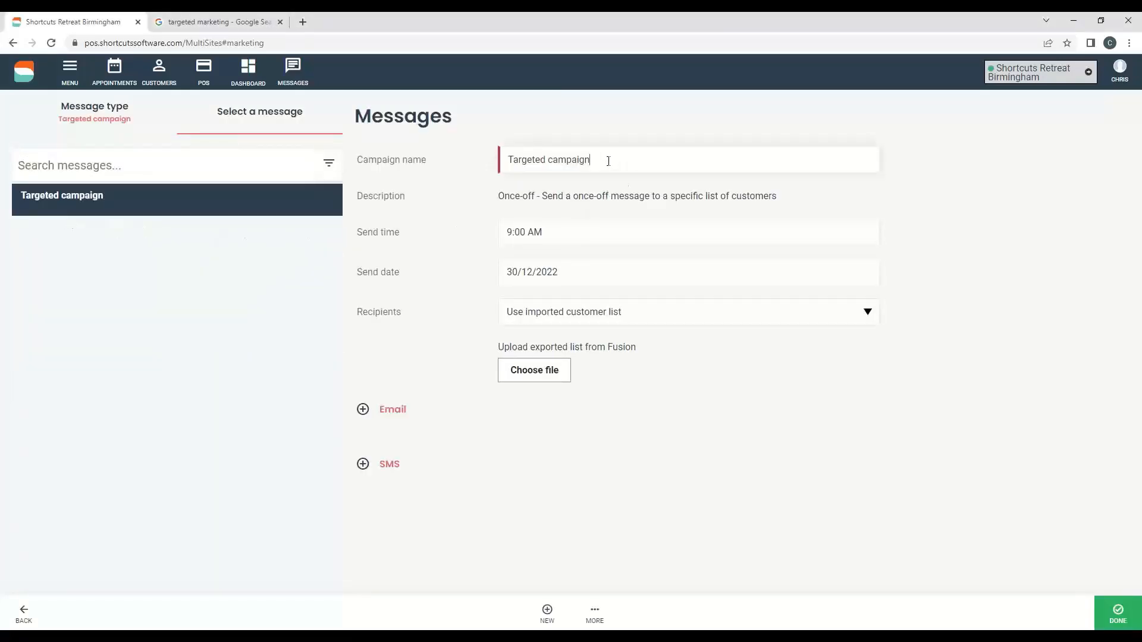
Select the campaign name and show the Recipients options.
{"action": "triple_click", "coordinate": [549, 159]}
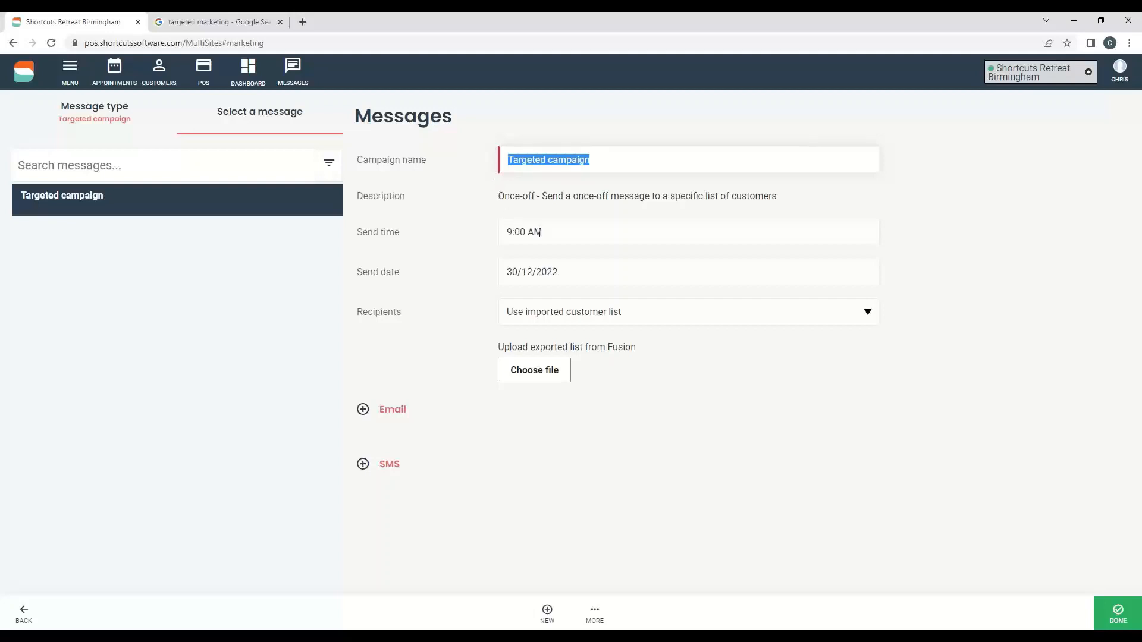
{"action": "mouse_move", "coordinate": [604, 323]}
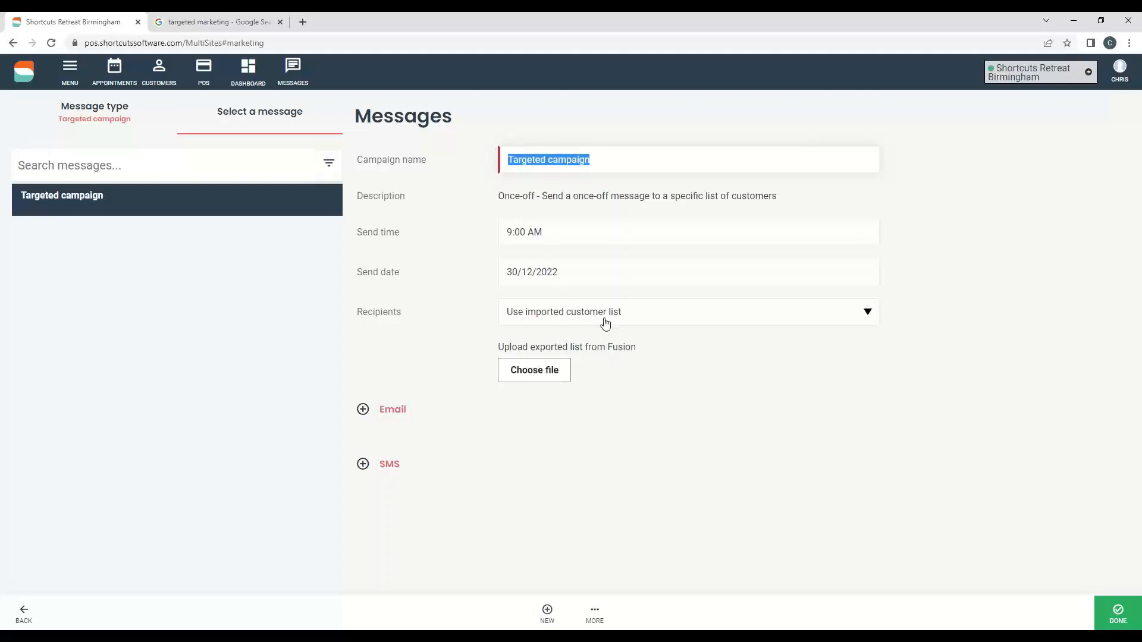
{"action": "mouse_move", "coordinate": [591, 324]}
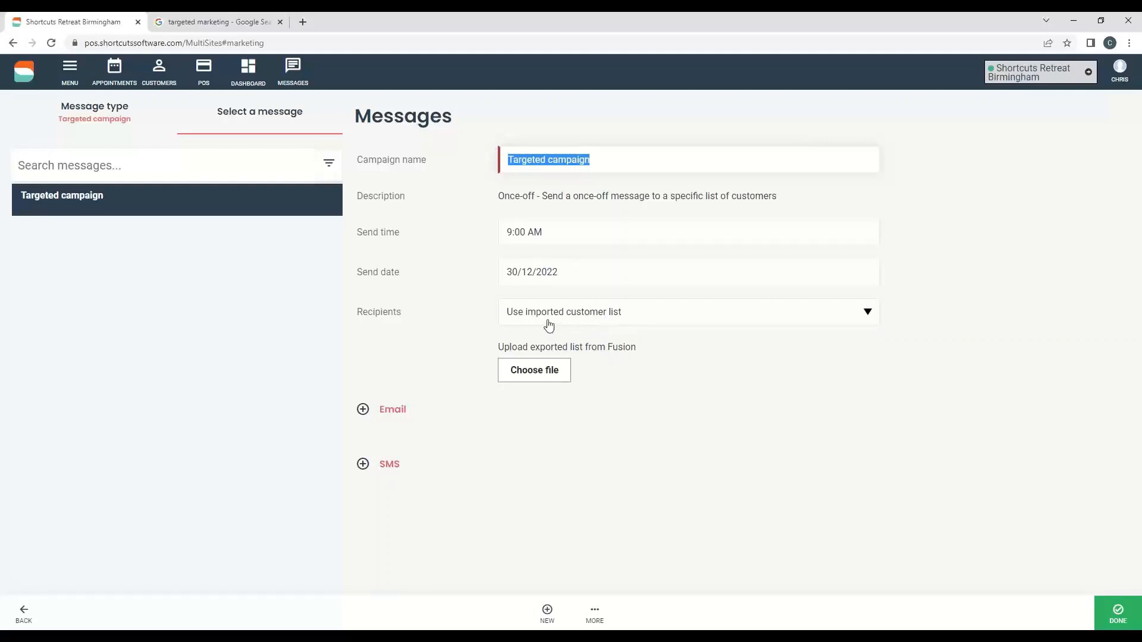
{"action": "mouse_move", "coordinate": [586, 324]}
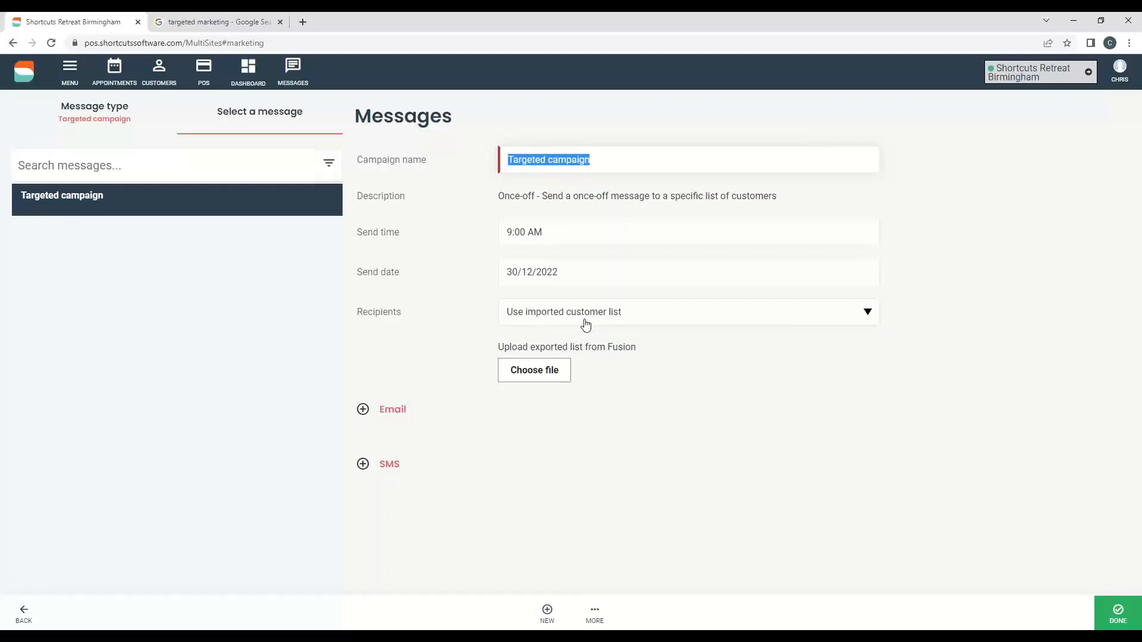
{"action": "mouse_move", "coordinate": [587, 323]}
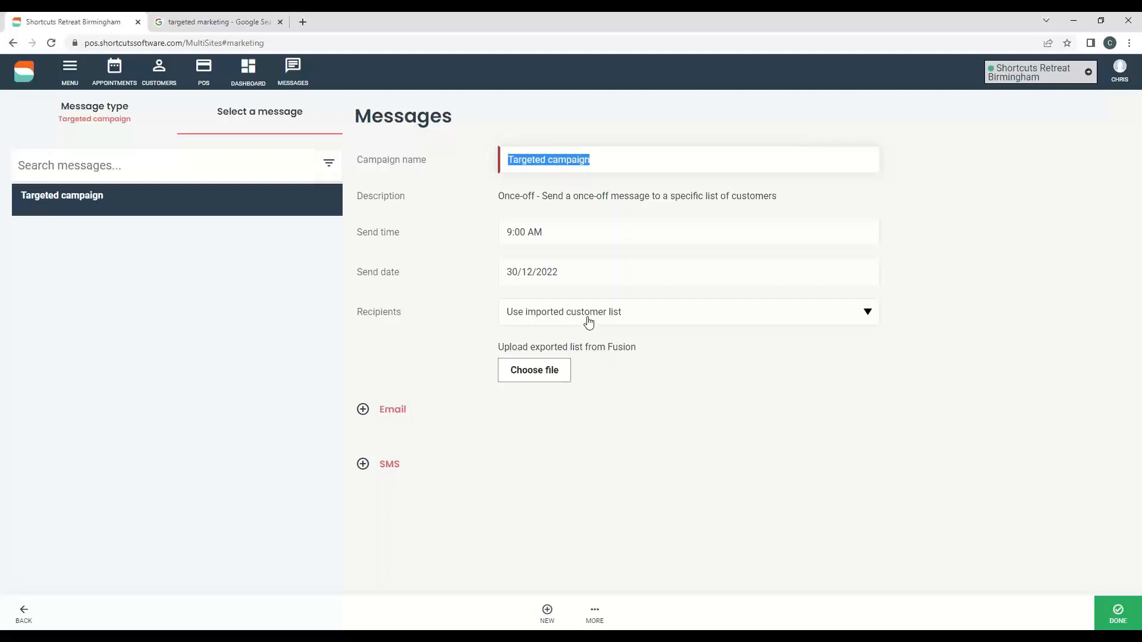
{"action": "left_click", "coordinate": [688, 312]}
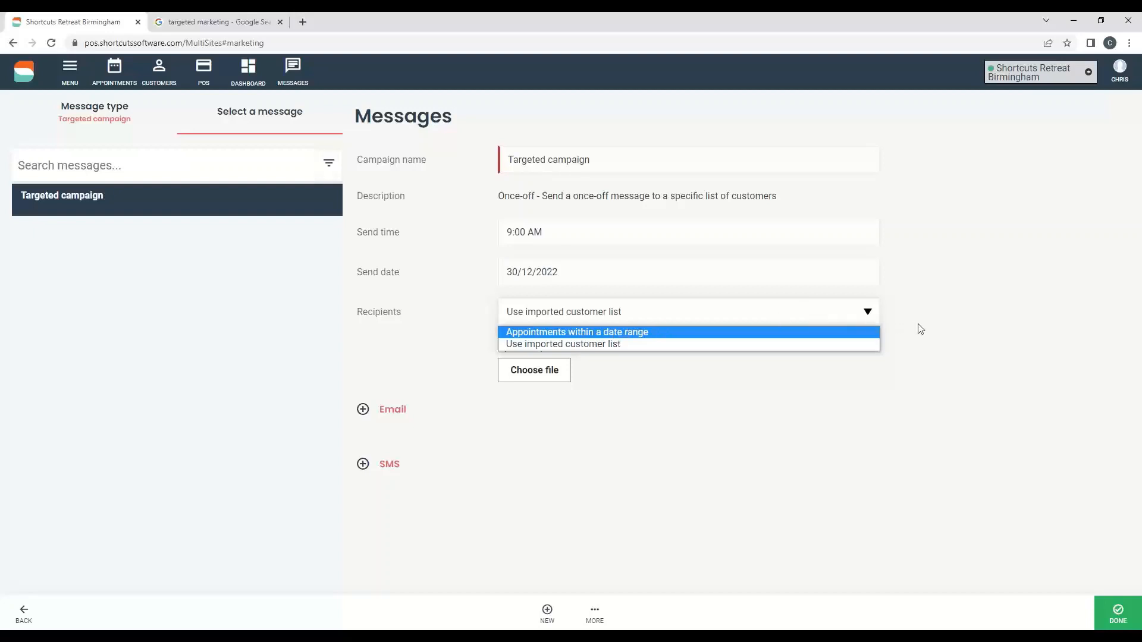
Use the imported customer list from Targeted List.txt as recipients and expand the Email section.
{"action": "left_click", "coordinate": [563, 344]}
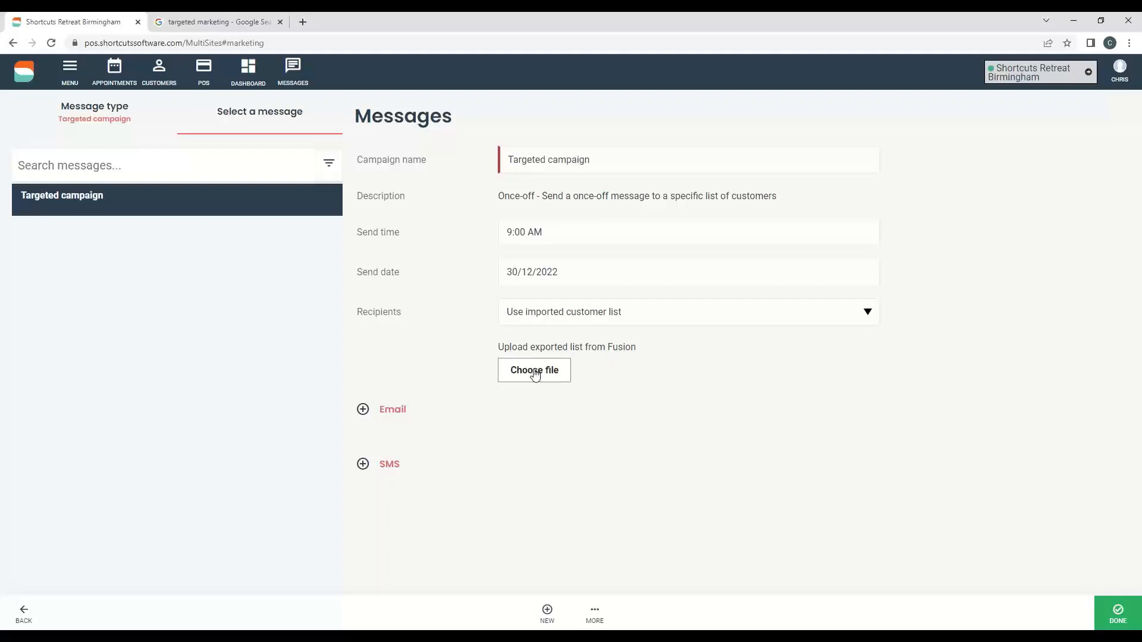
{"action": "mouse_move", "coordinate": [713, 364]}
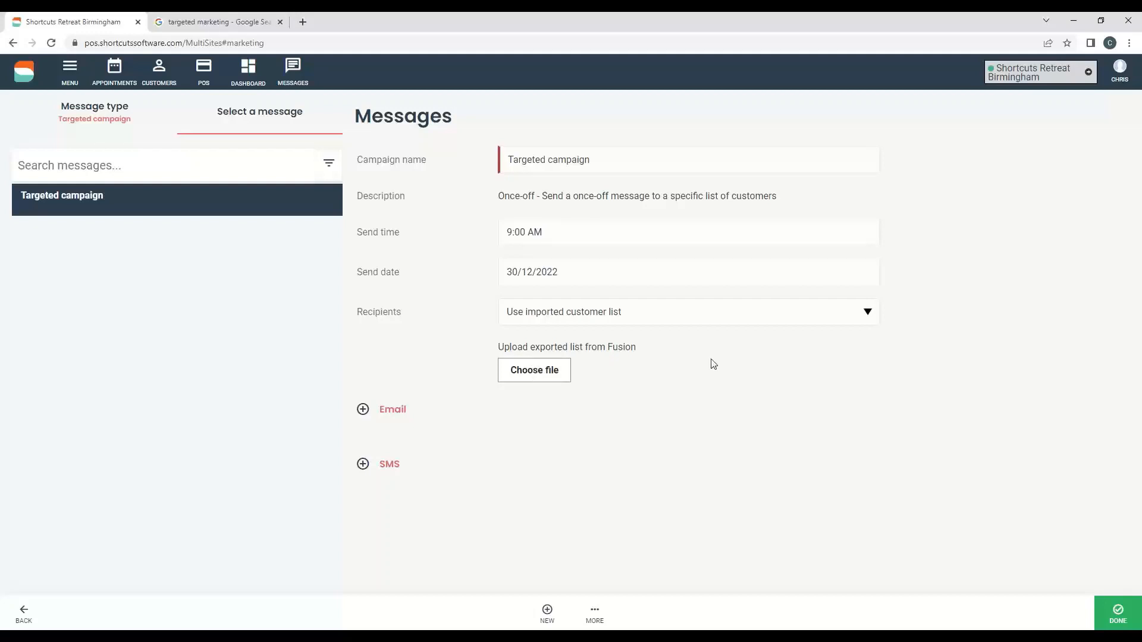
{"action": "left_click", "coordinate": [534, 370]}
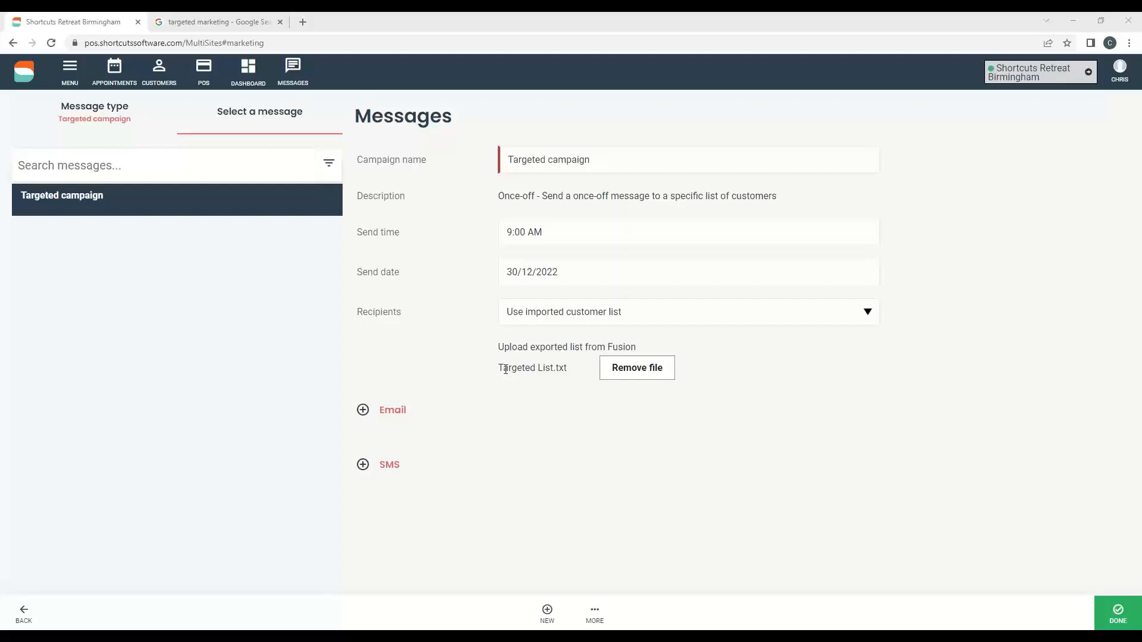
{"action": "left_click", "coordinate": [392, 410]}
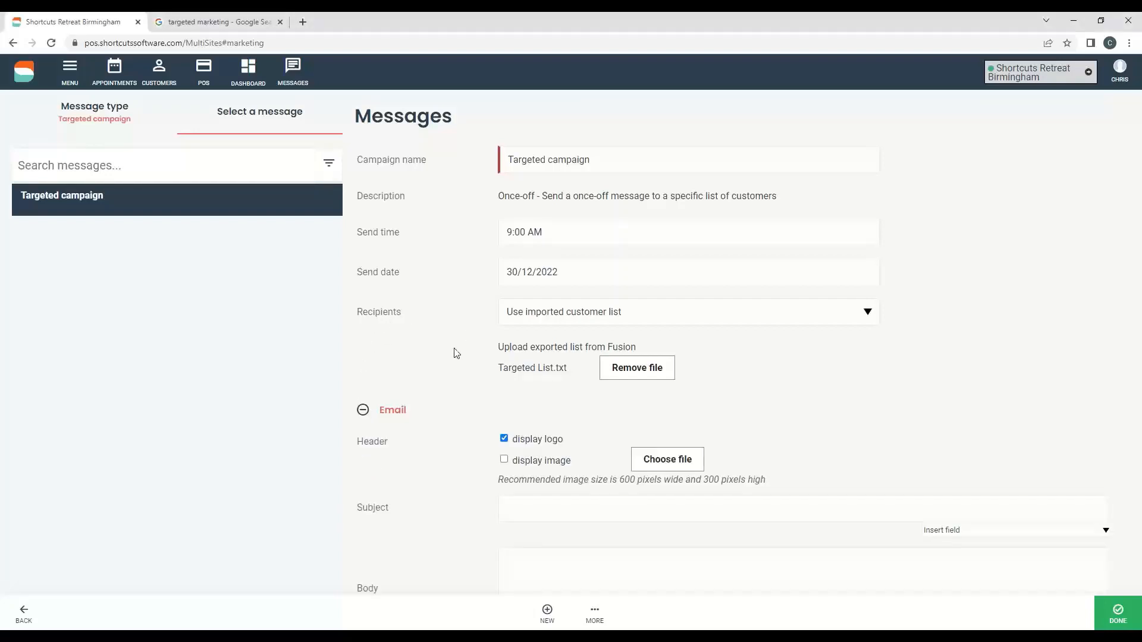
{"action": "scroll", "scroll_direction": "down", "scroll_amount": 3}
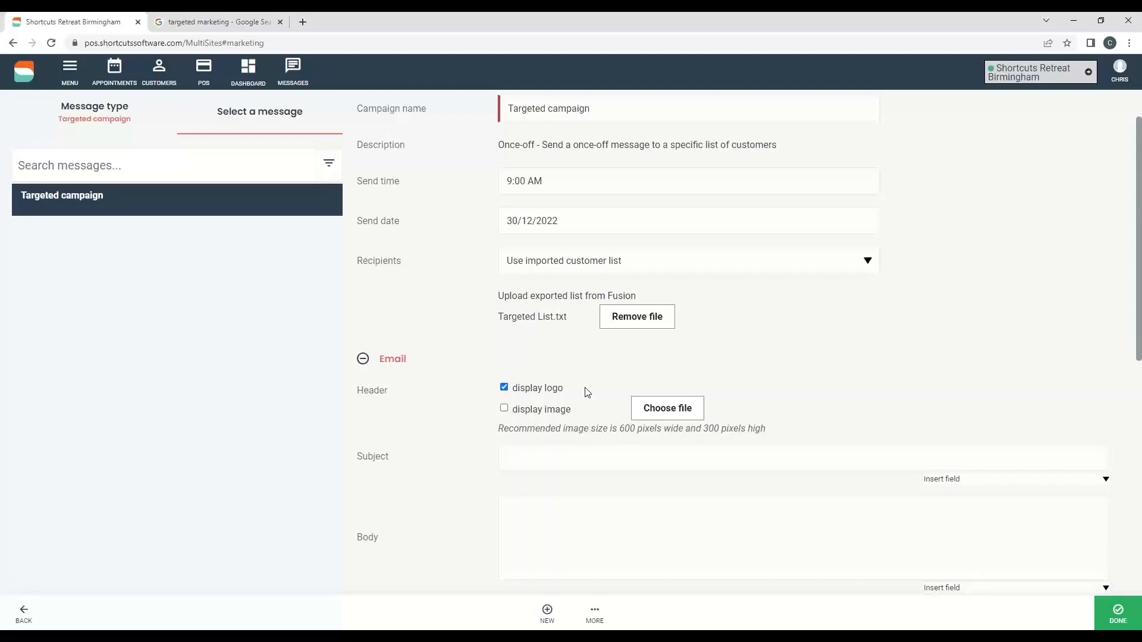
{"action": "mouse_move", "coordinate": [631, 349]}
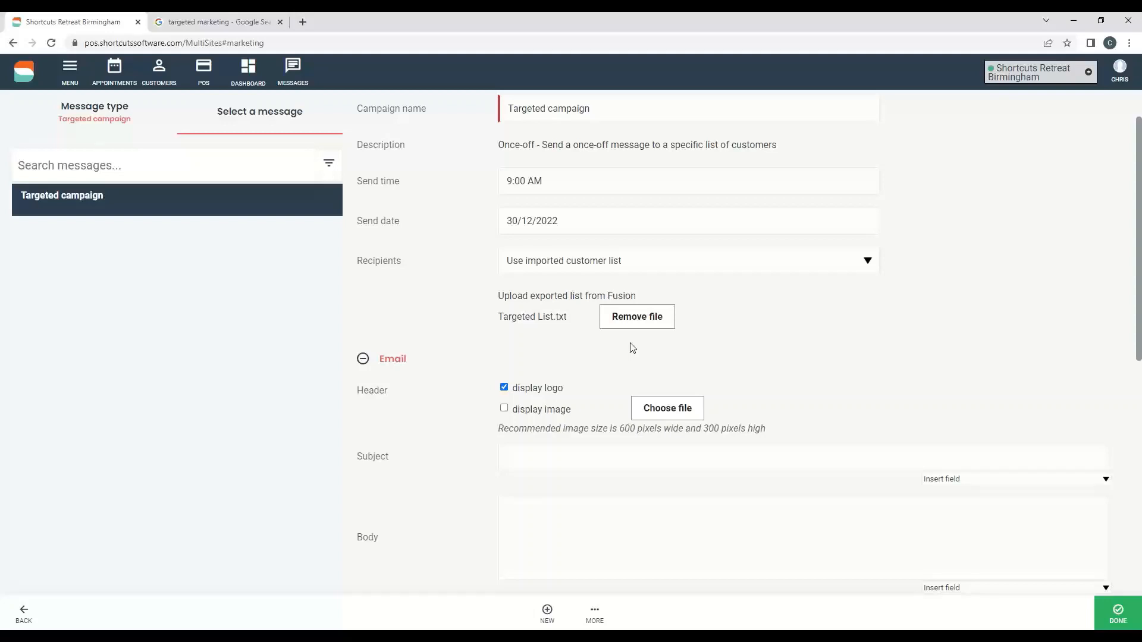
{"action": "mouse_move", "coordinate": [641, 346]}
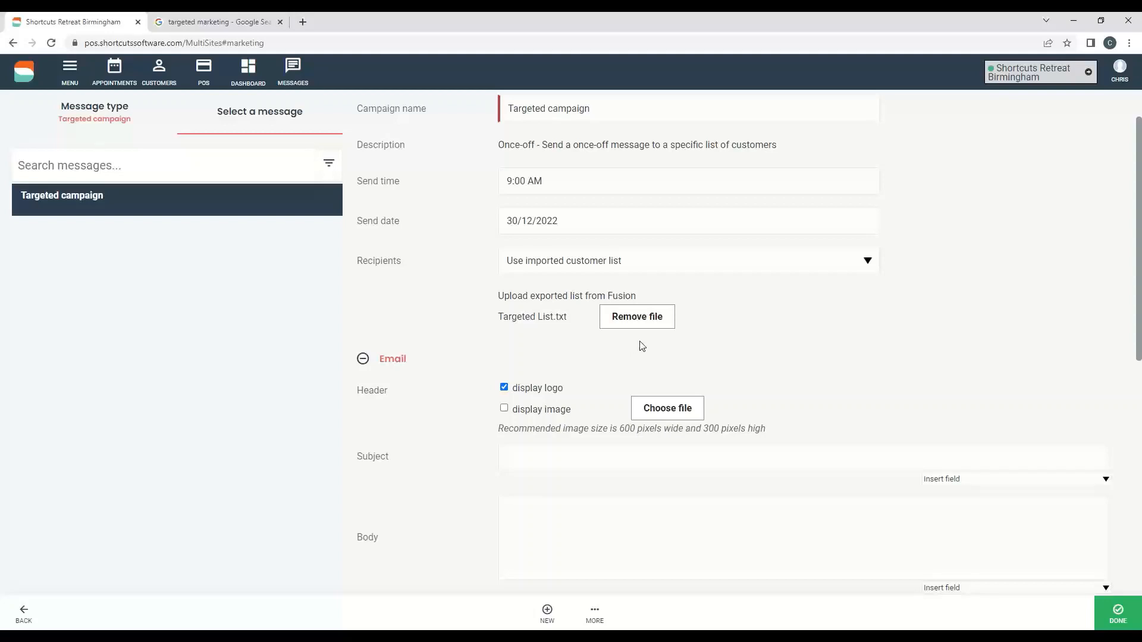